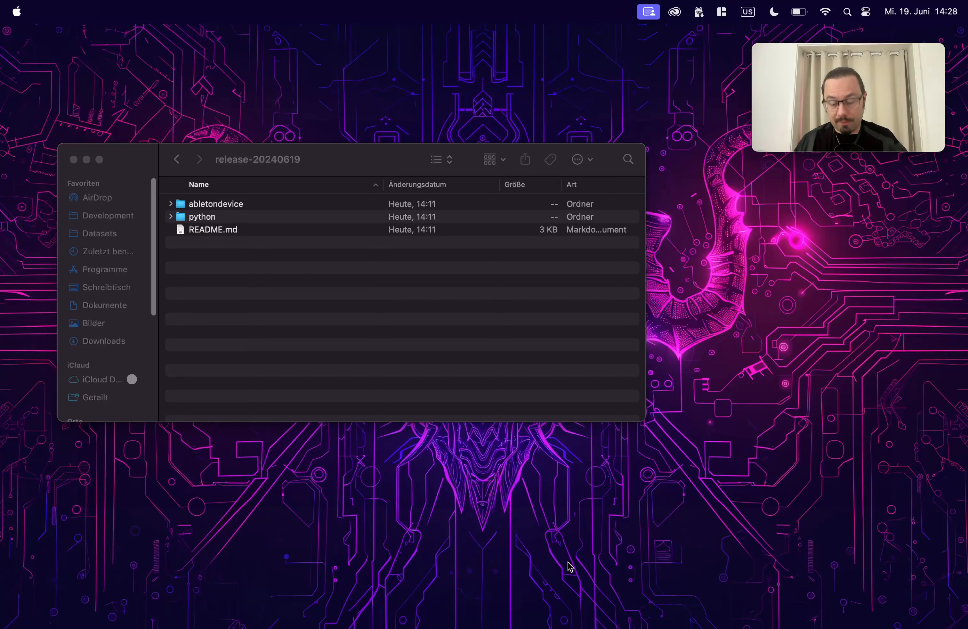
Step: Launch Ableton Live from Spotlight so a new untitled set opens
text(a)
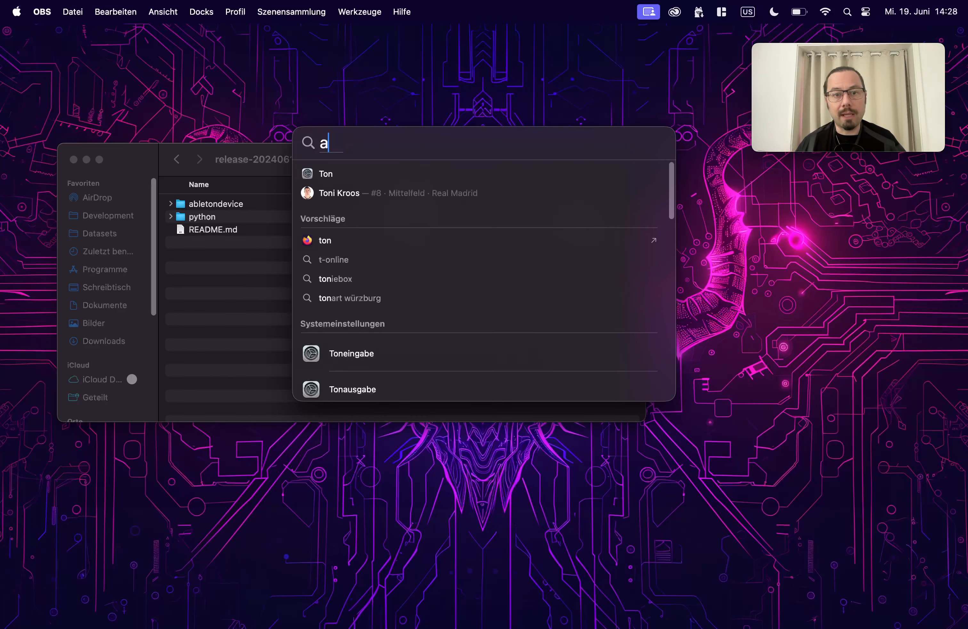
key(escape)
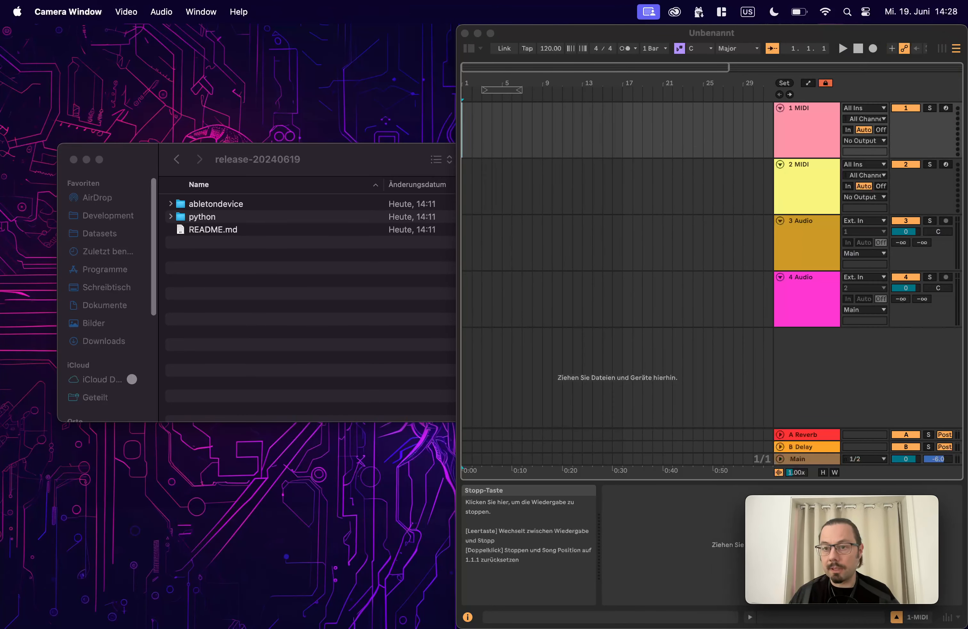
mouse_move(810, 185)
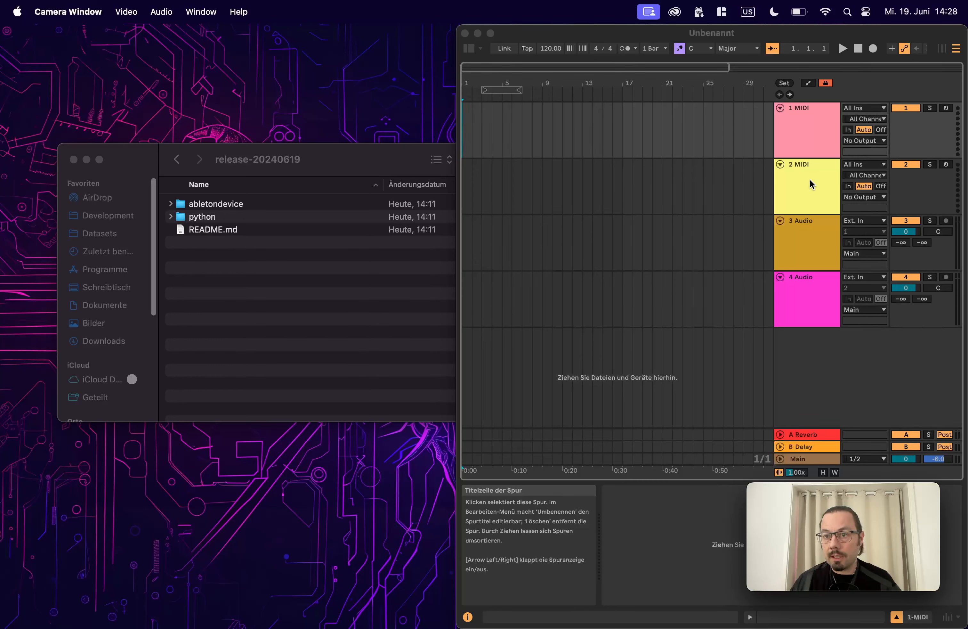
Step: Select the extra tracks to delete, leaving one MIDI track named Main
click(806, 185)
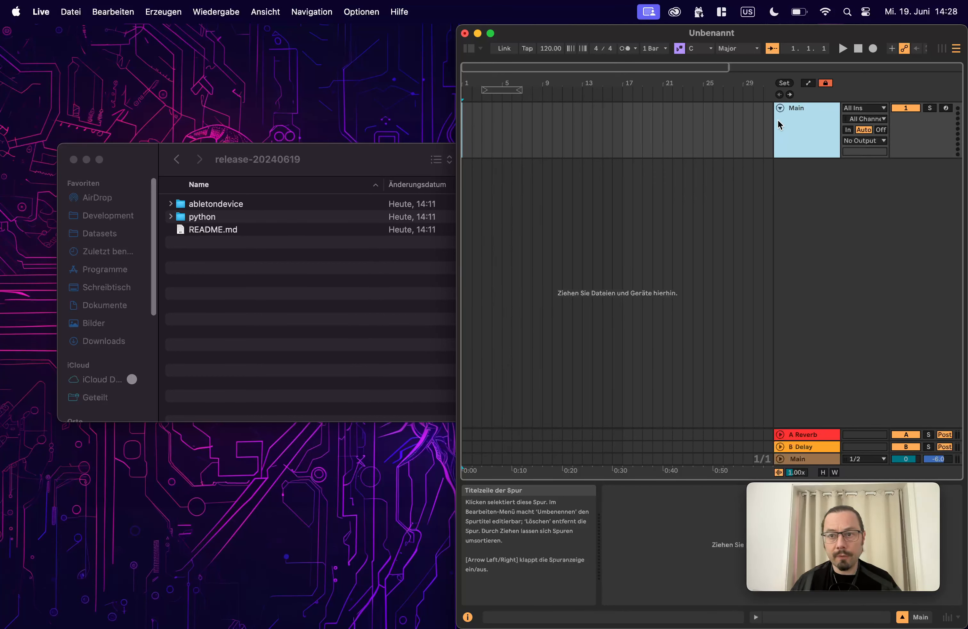
mouse_move(793, 119)
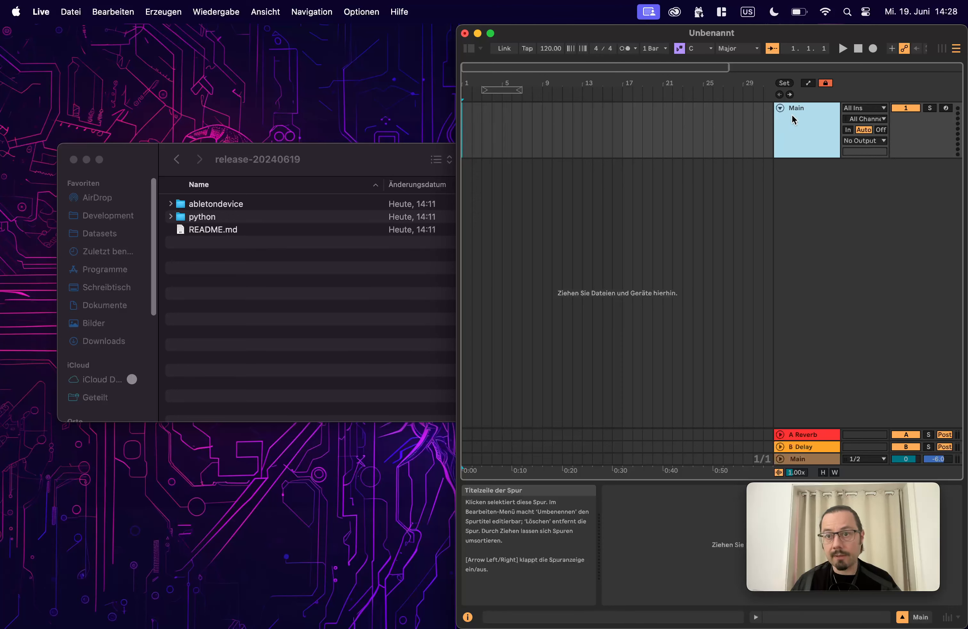
mouse_move(797, 117)
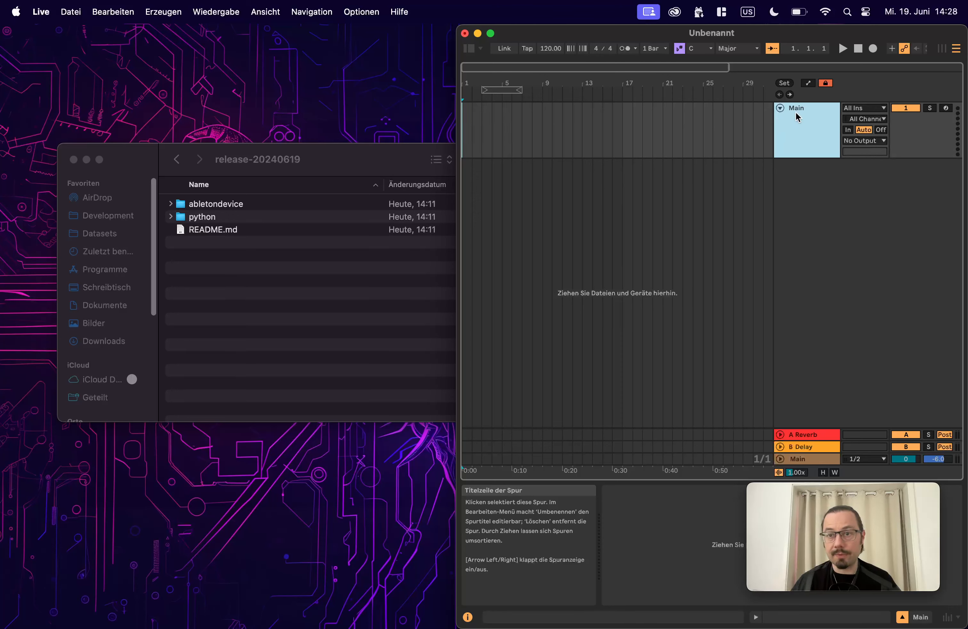
mouse_move(544, 222)
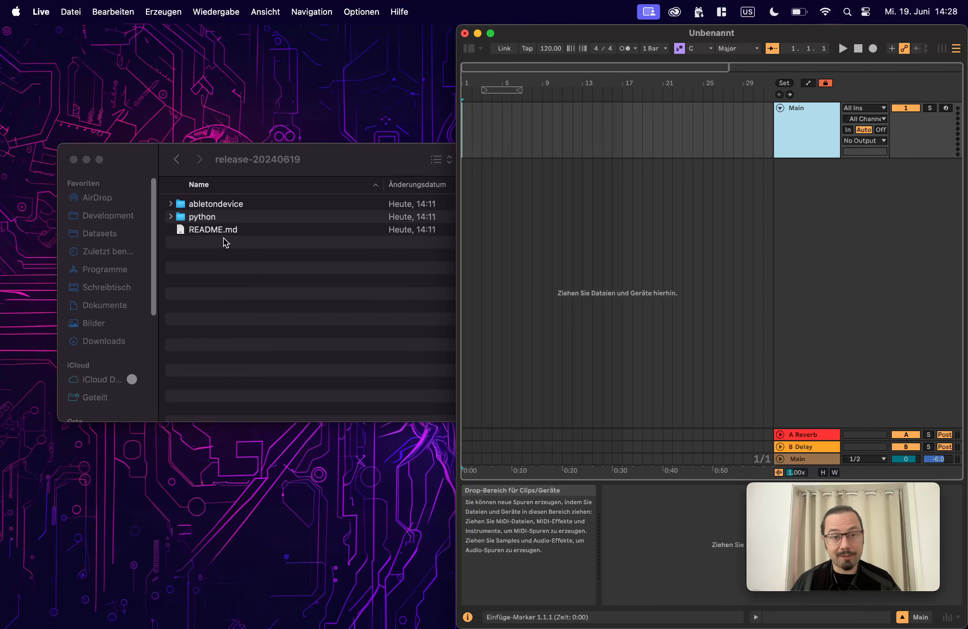
mouse_move(235, 266)
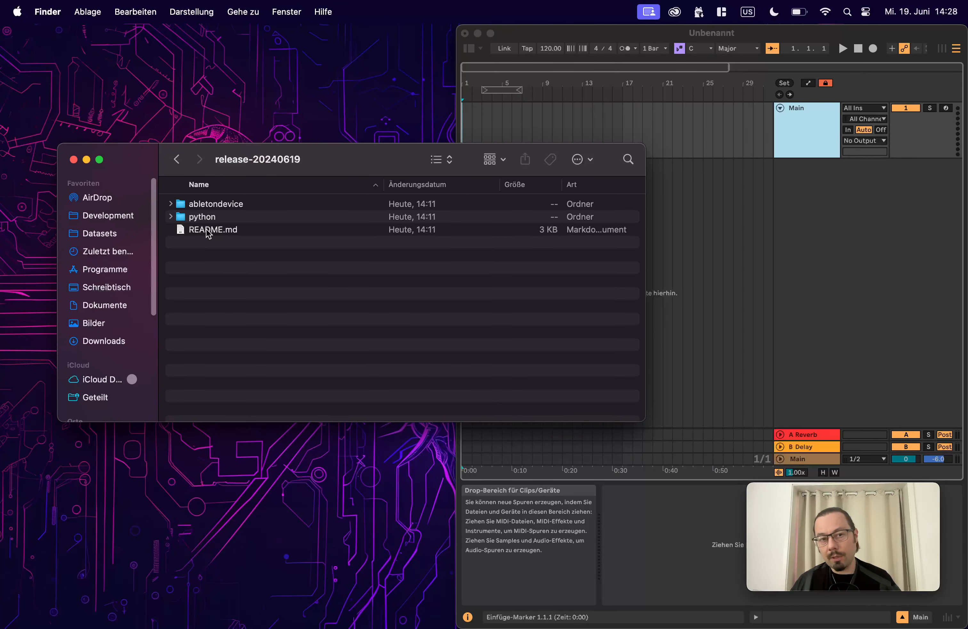
mouse_move(203, 224)
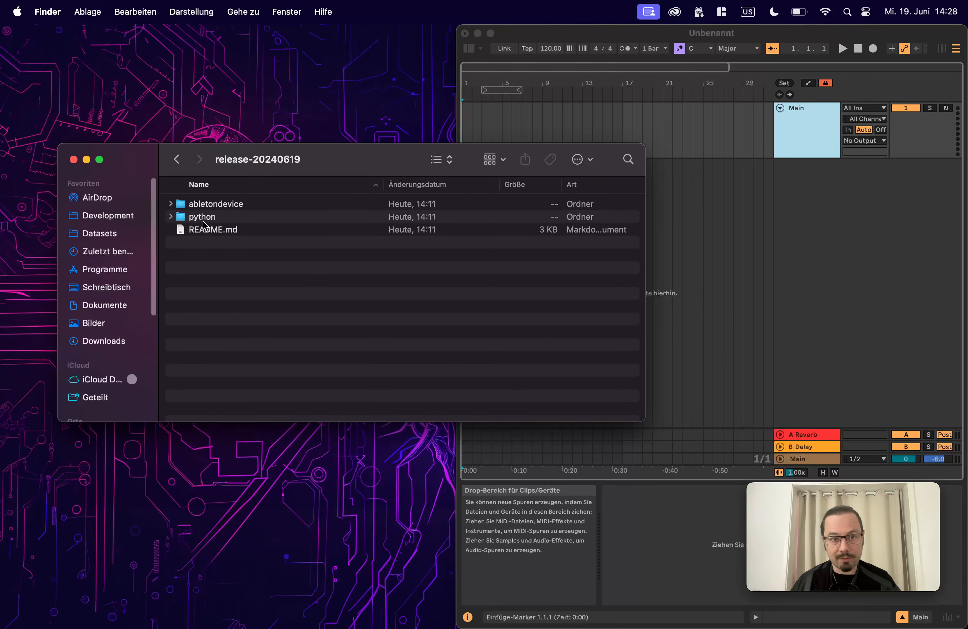
mouse_move(194, 229)
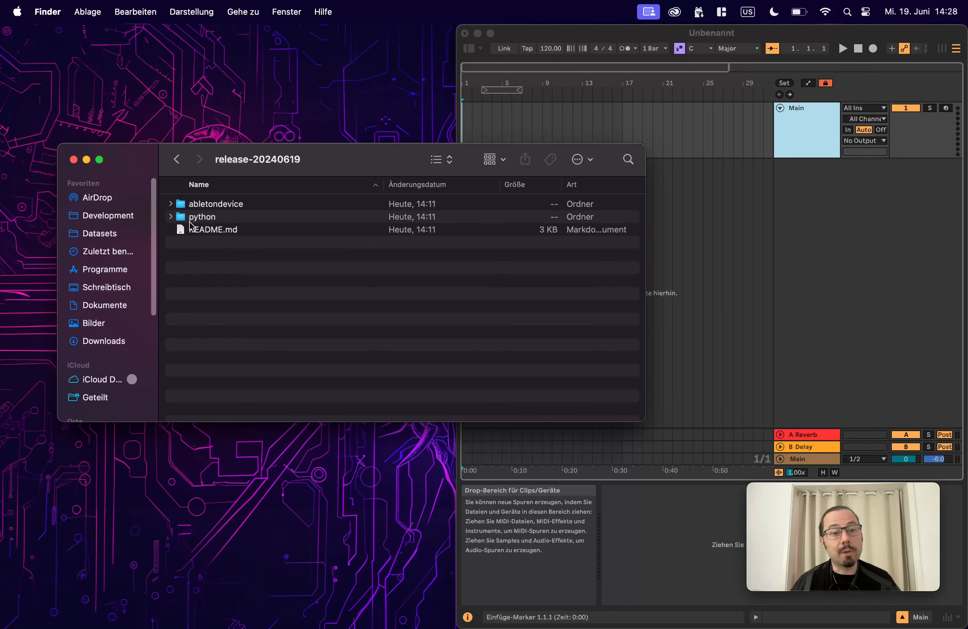
mouse_move(171, 209)
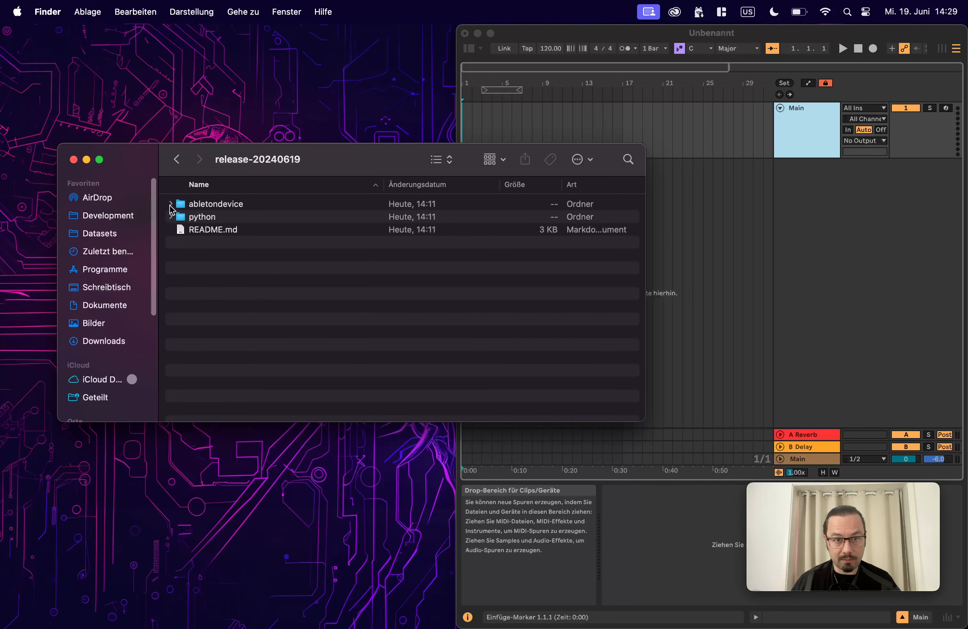
Step: Expand the abletondevice folder to show device.amxd, config.json and the JavaScript files
click(171, 204)
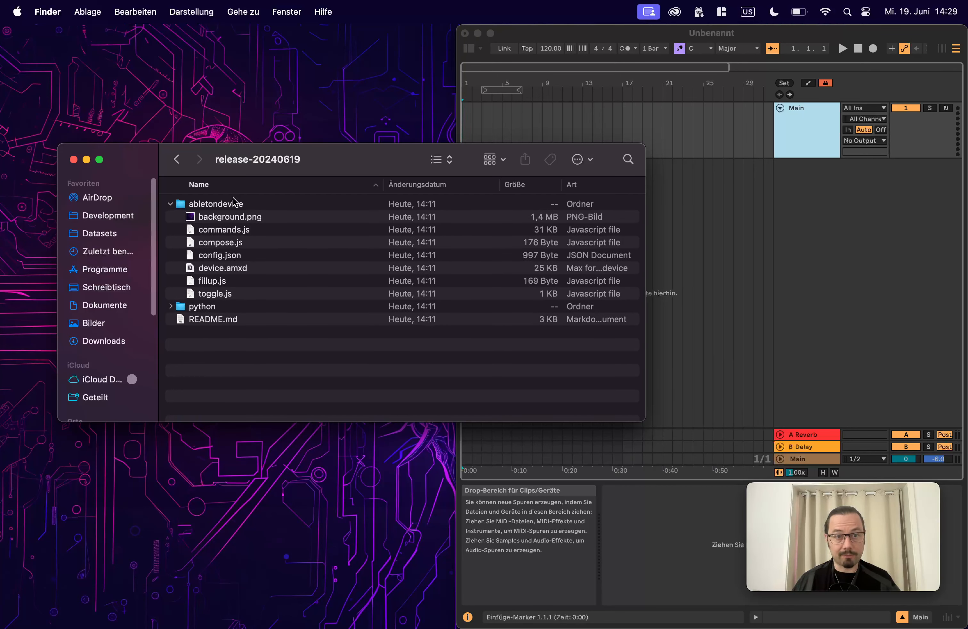
mouse_move(210, 273)
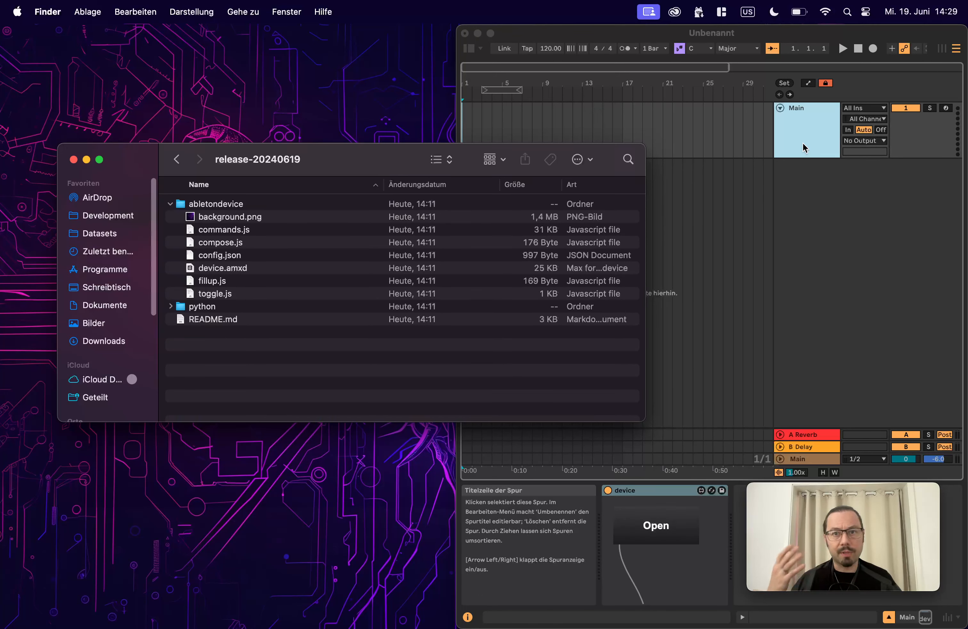
Step: Select the Main track to duplicate it into tracks 1, 2 and 3
click(712, 32)
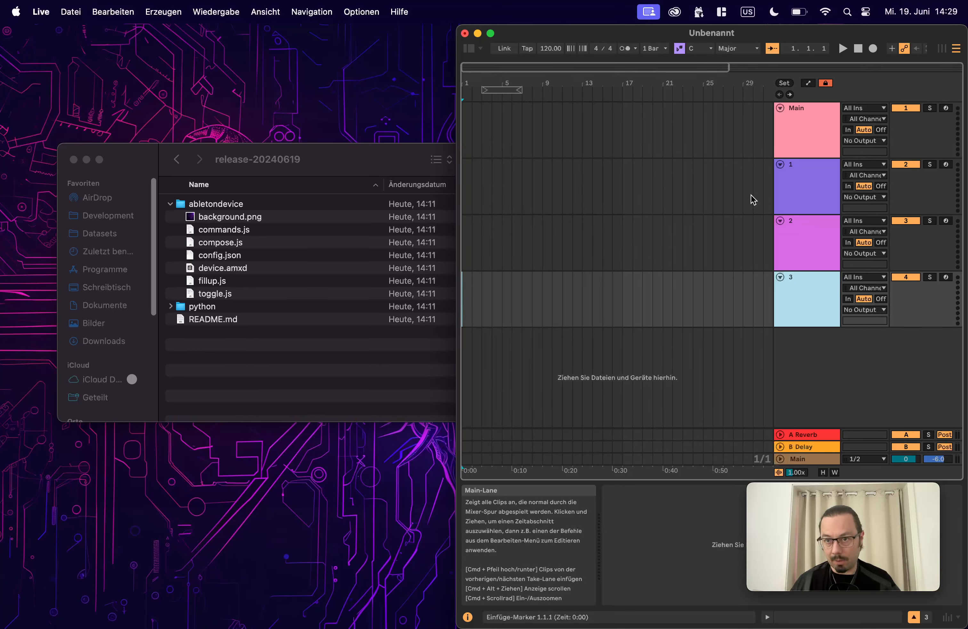
mouse_move(814, 165)
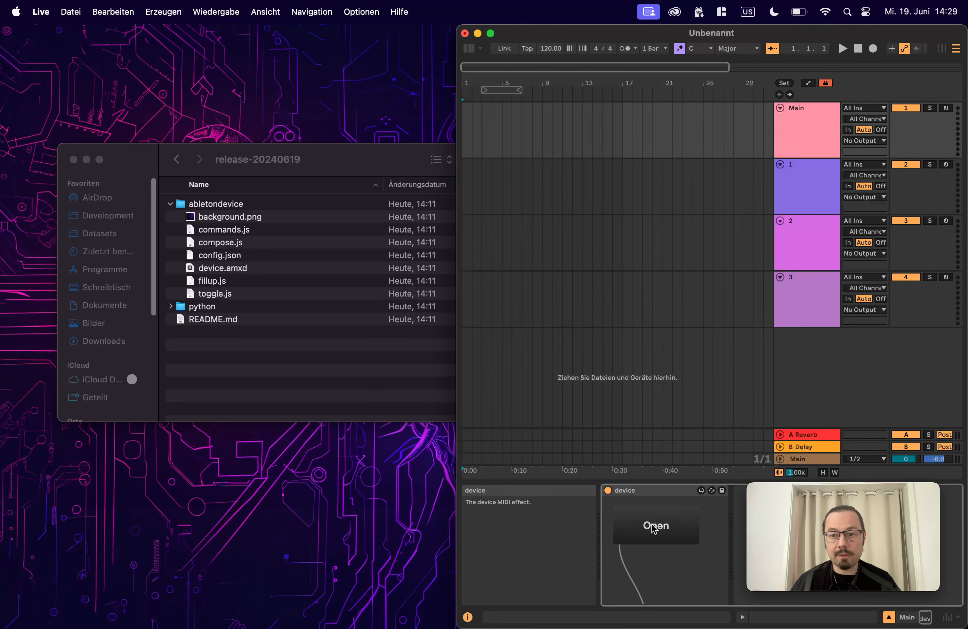
click(655, 526)
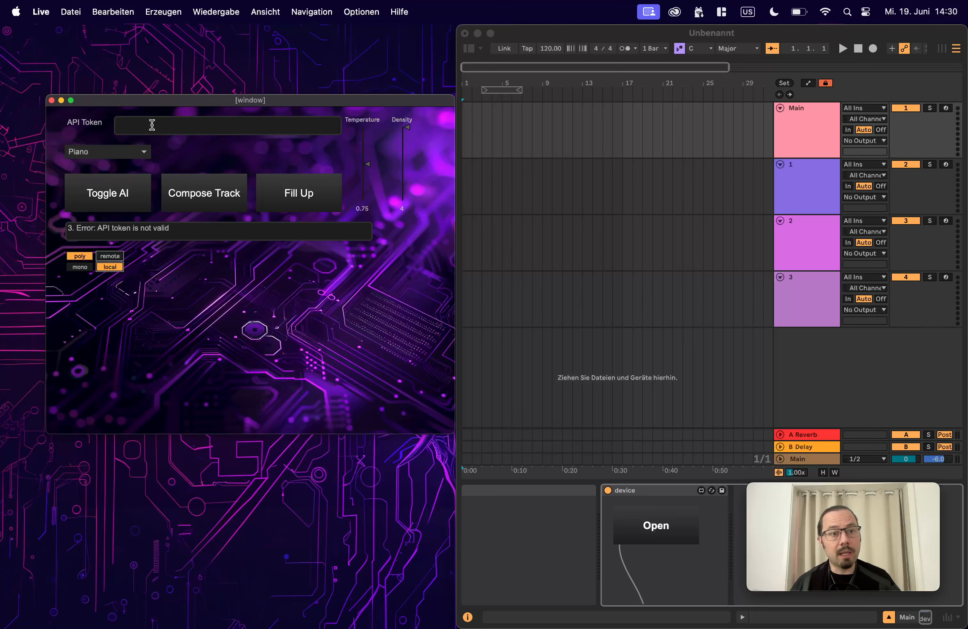
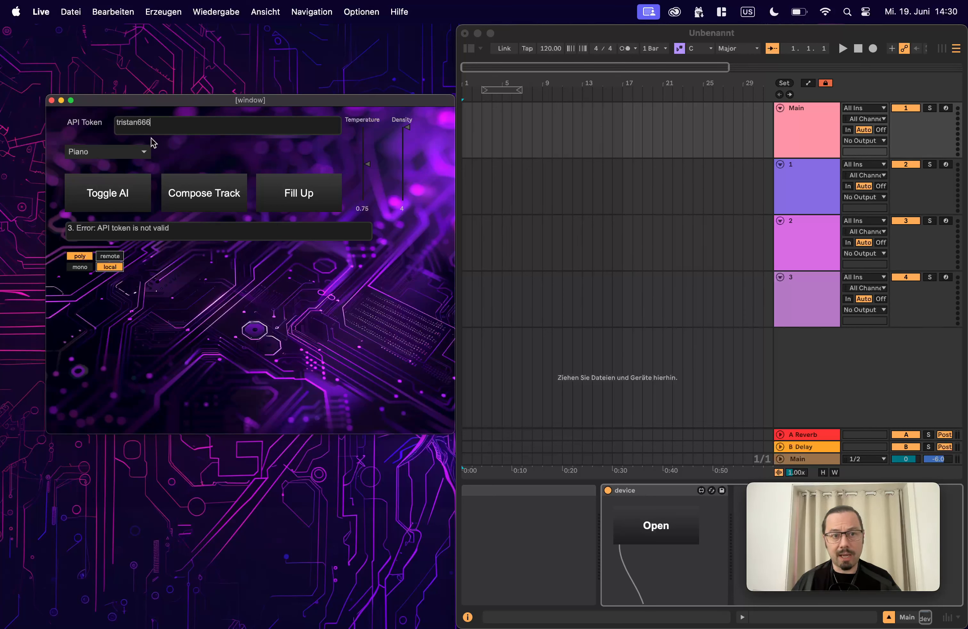
mouse_move(388, 165)
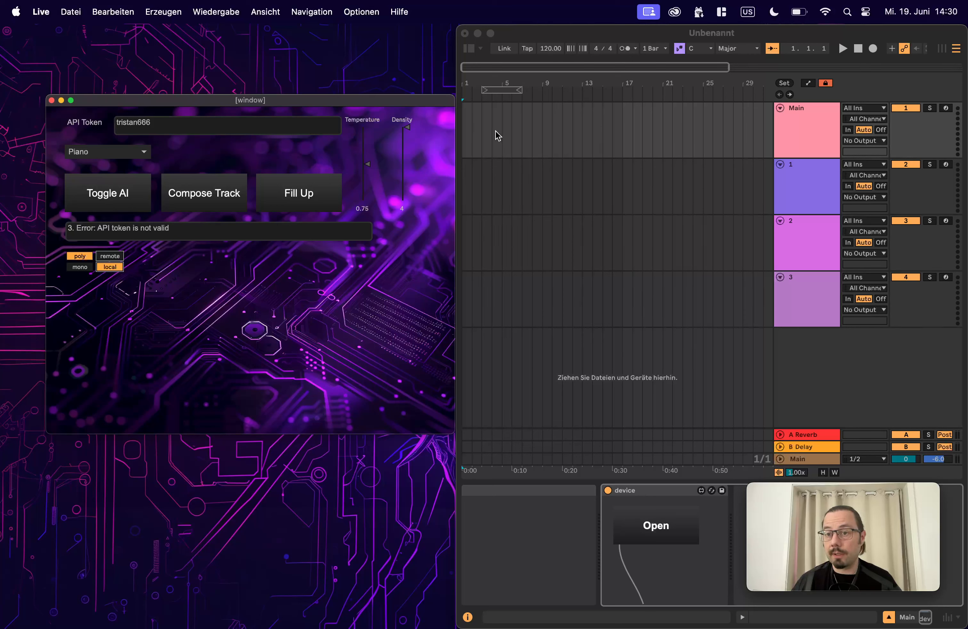
Step: Choose Drums as the instrument and toggle AI on track 1, renaming it AI:Drums
click(227, 123)
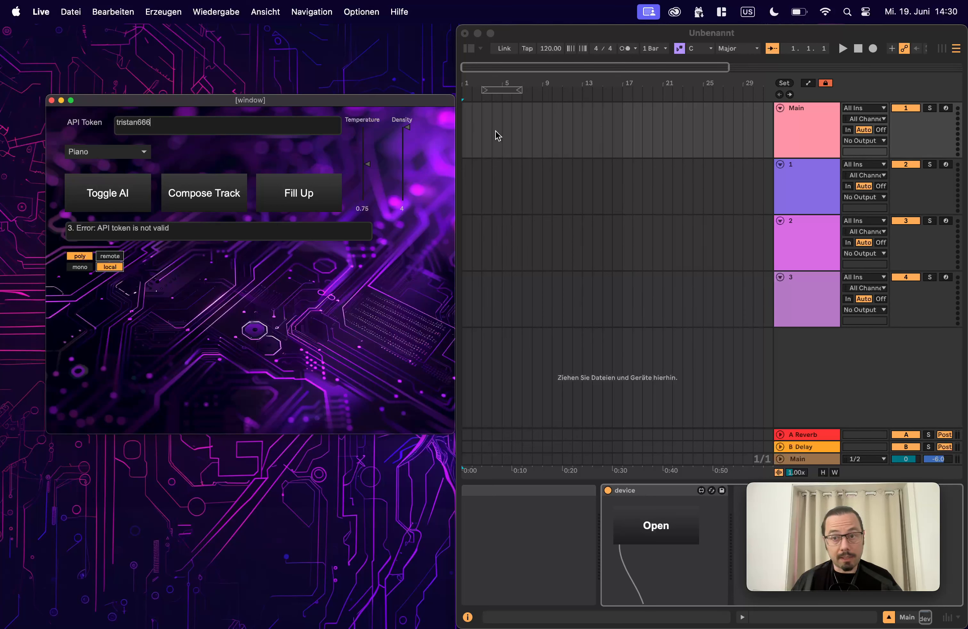
mouse_move(803, 280)
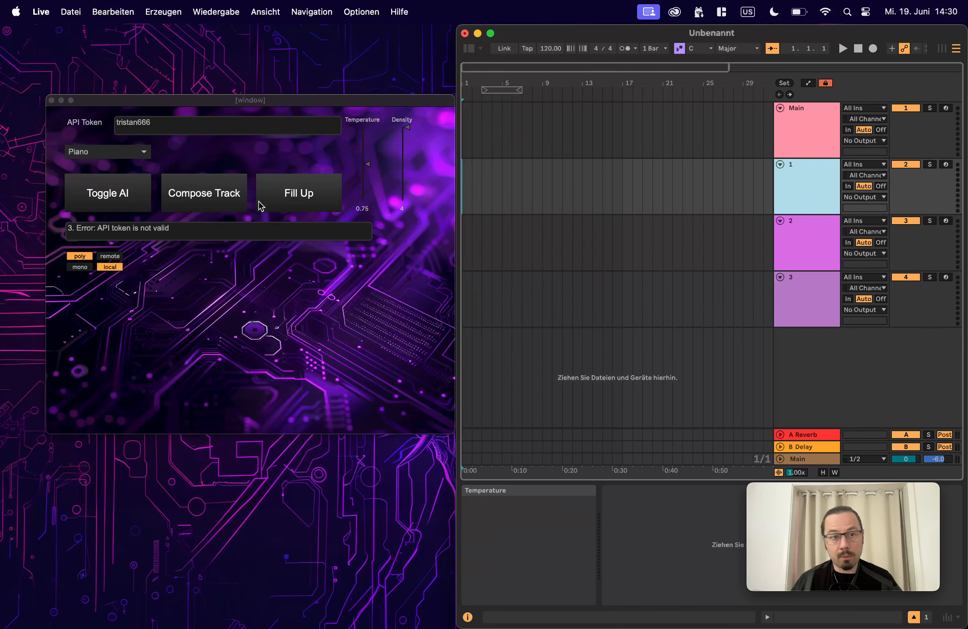
mouse_move(127, 207)
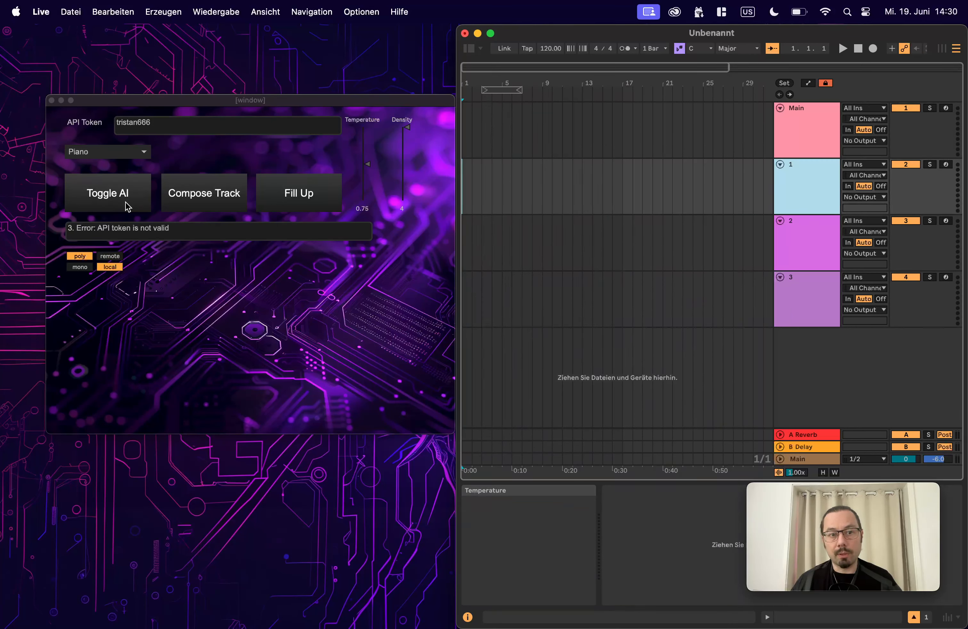
mouse_move(120, 154)
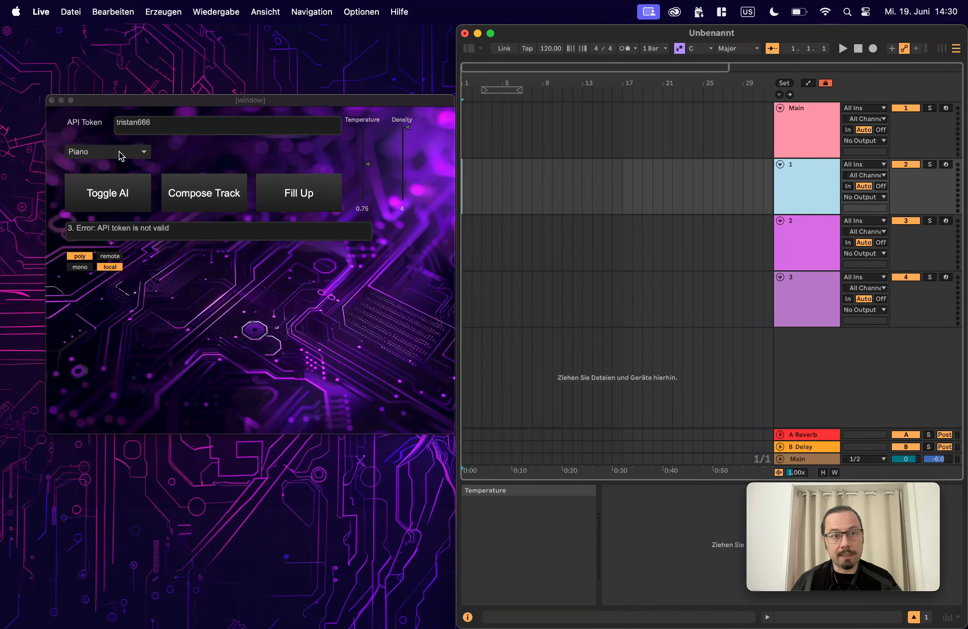
click(106, 151)
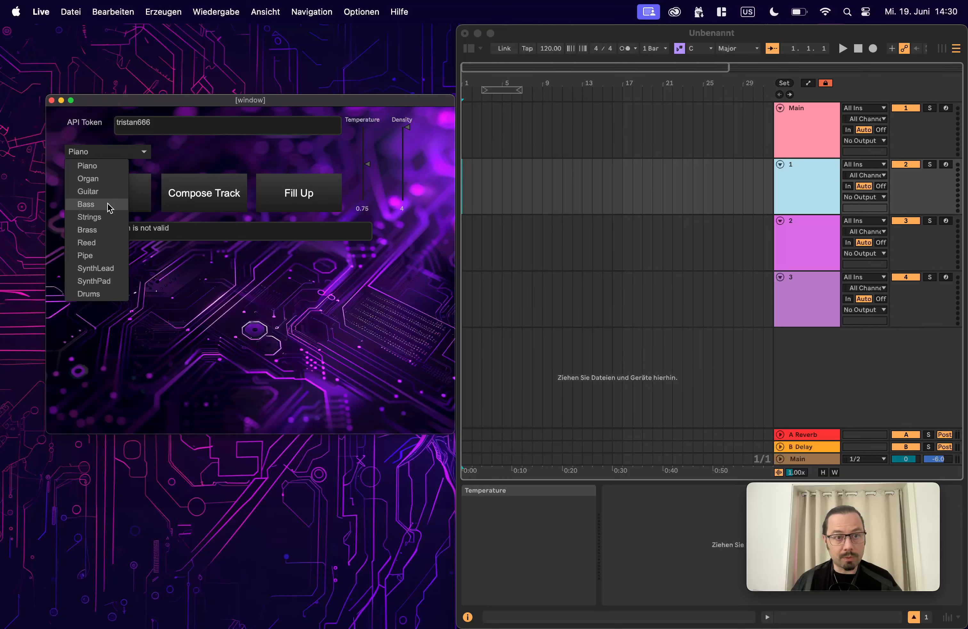
mouse_move(105, 294)
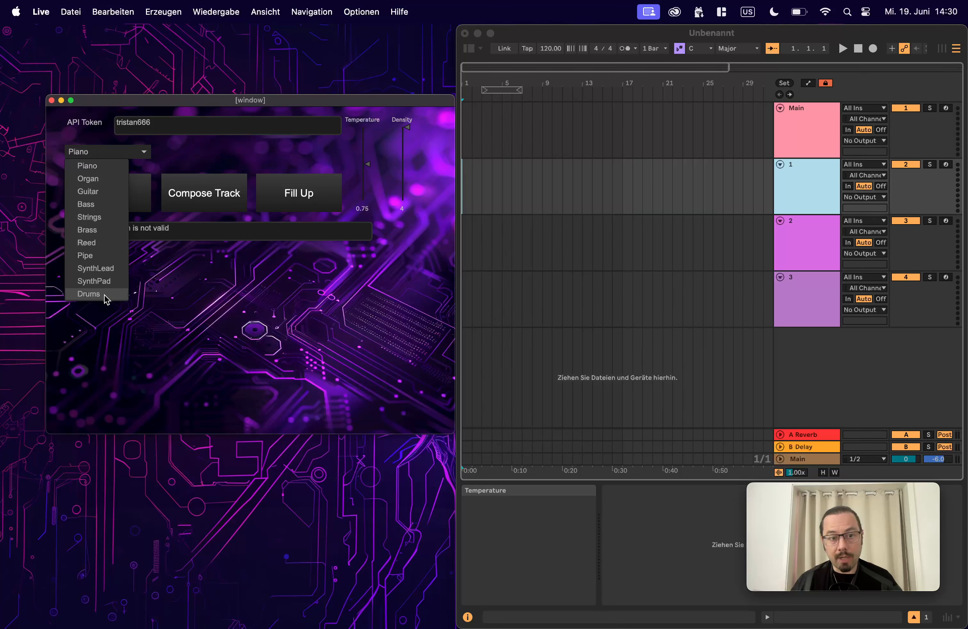
click(89, 294)
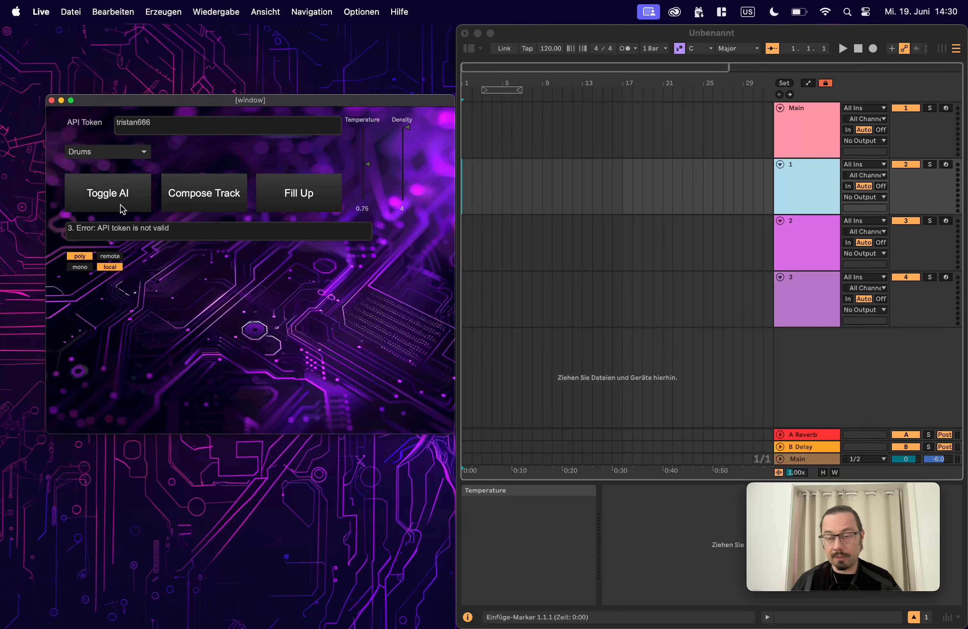
click(805, 165)
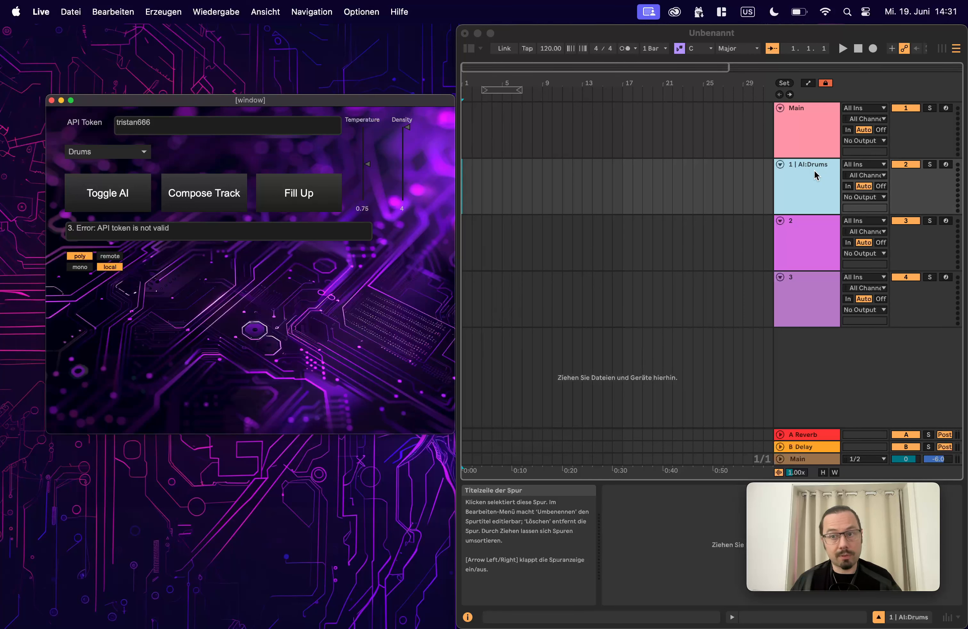
mouse_move(809, 291)
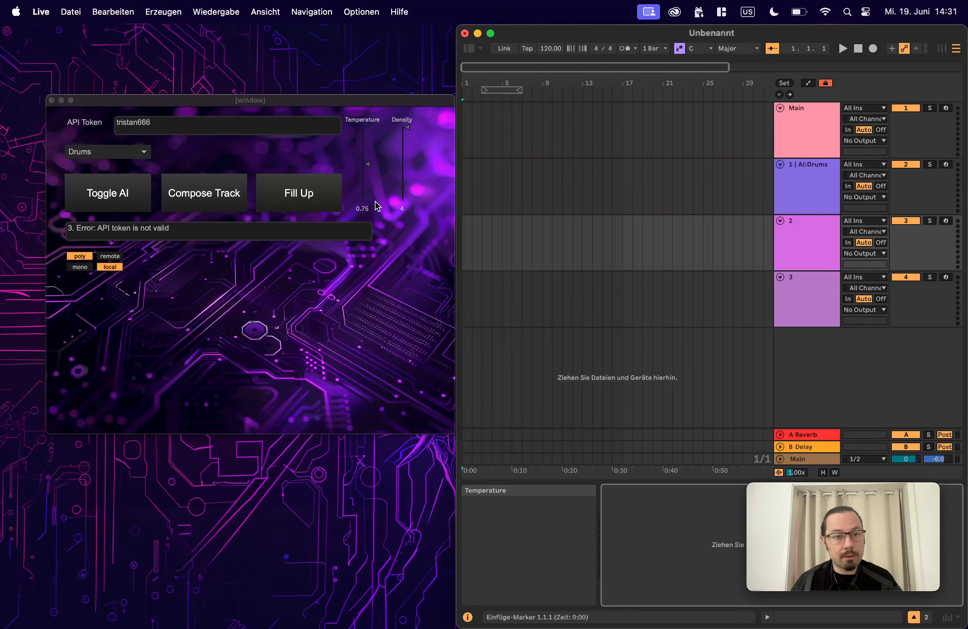
Step: Set track 2 to Guitar (AI:Guitar), then switch to track 3 and choose Bass
click(107, 151)
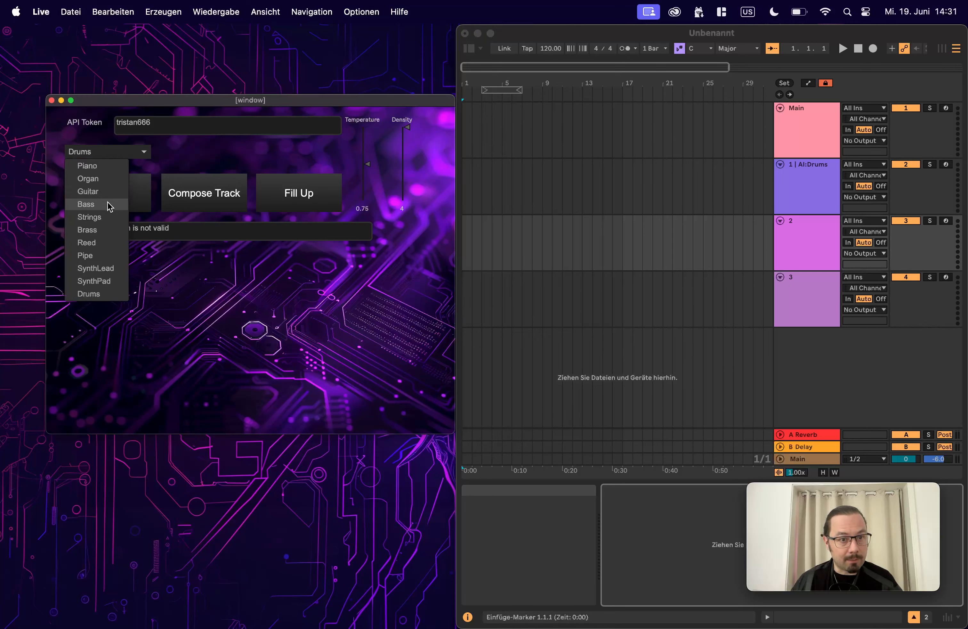
click(87, 190)
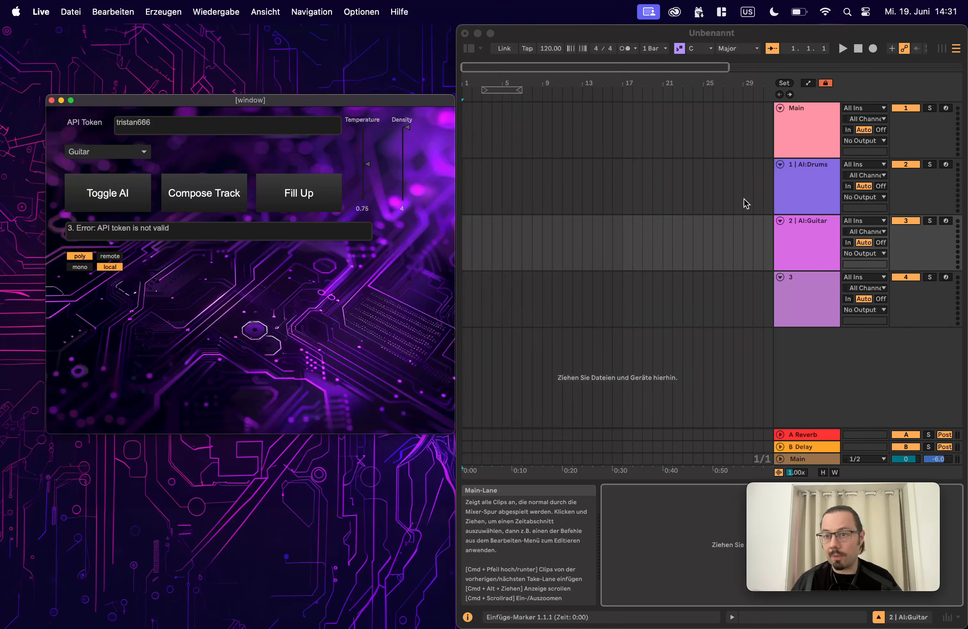
click(806, 299)
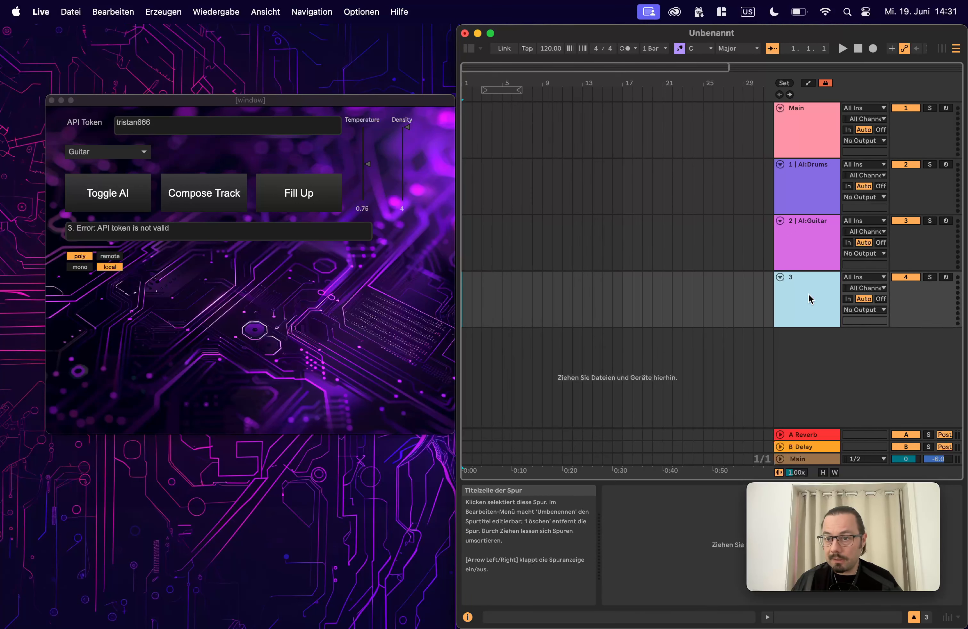
click(107, 151)
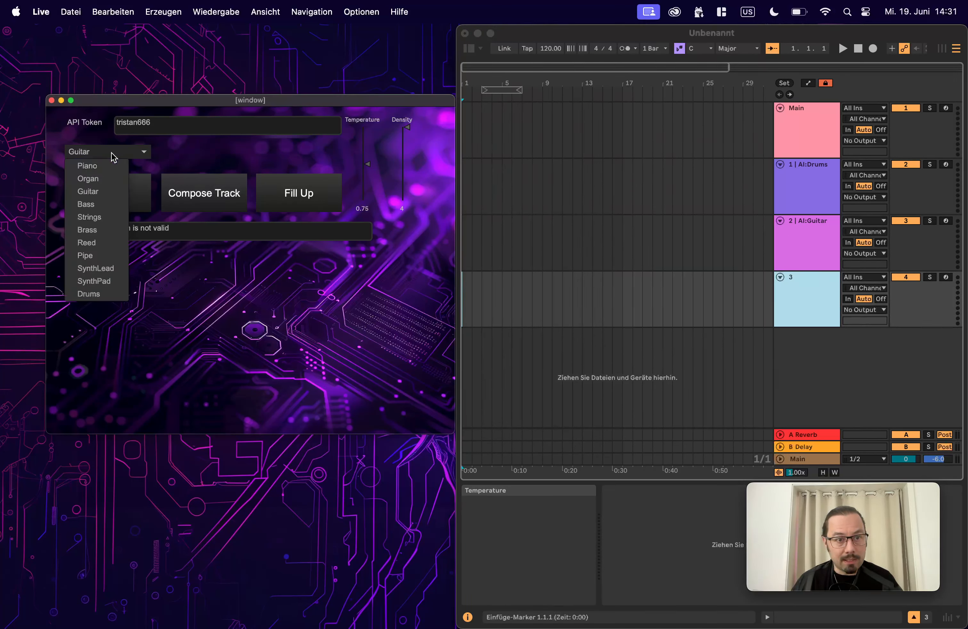
click(86, 205)
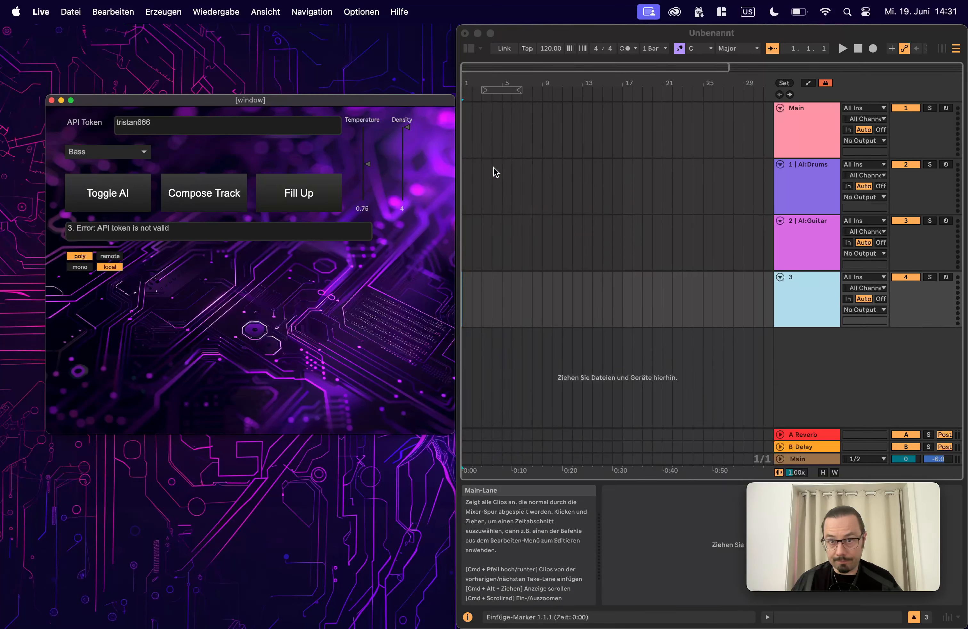
mouse_move(723, 64)
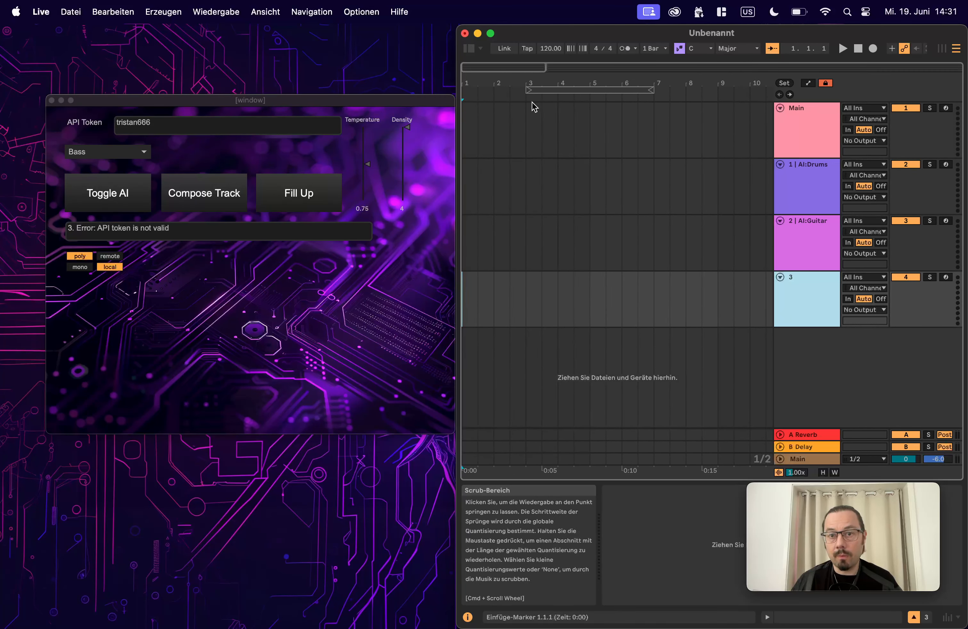
mouse_move(643, 86)
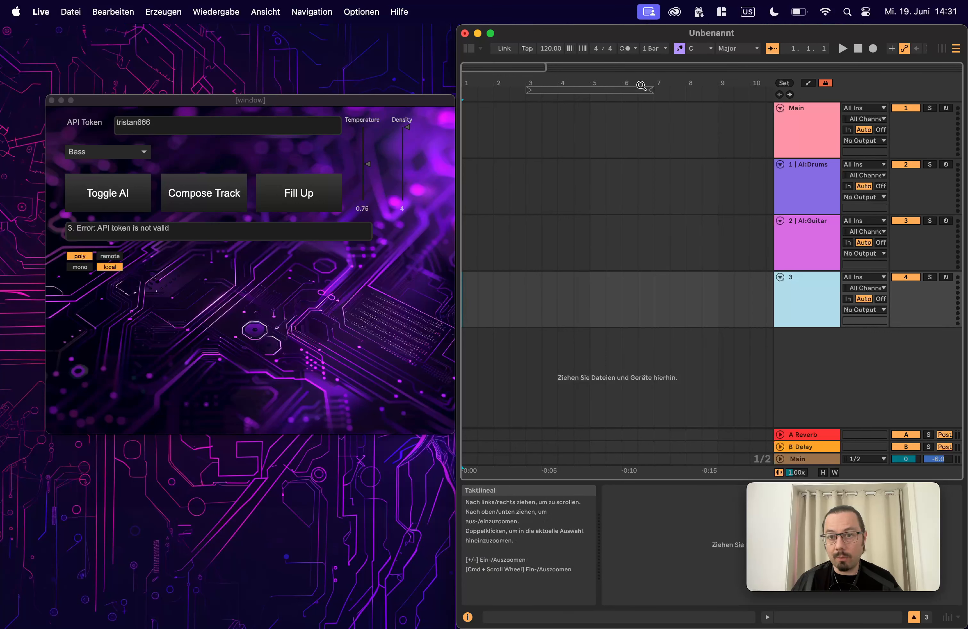
mouse_move(648, 93)
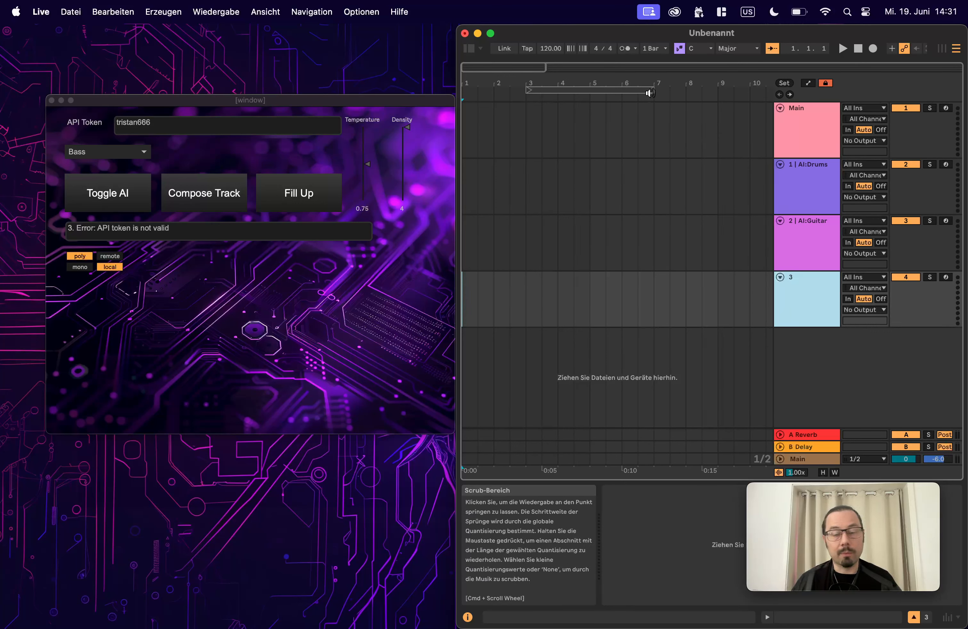
mouse_move(650, 91)
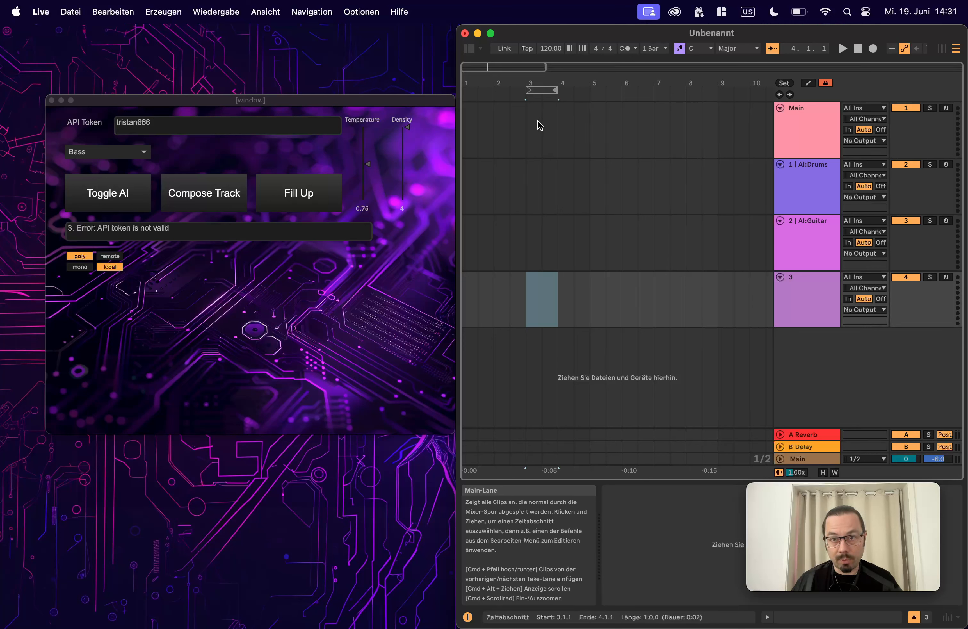
mouse_move(808, 165)
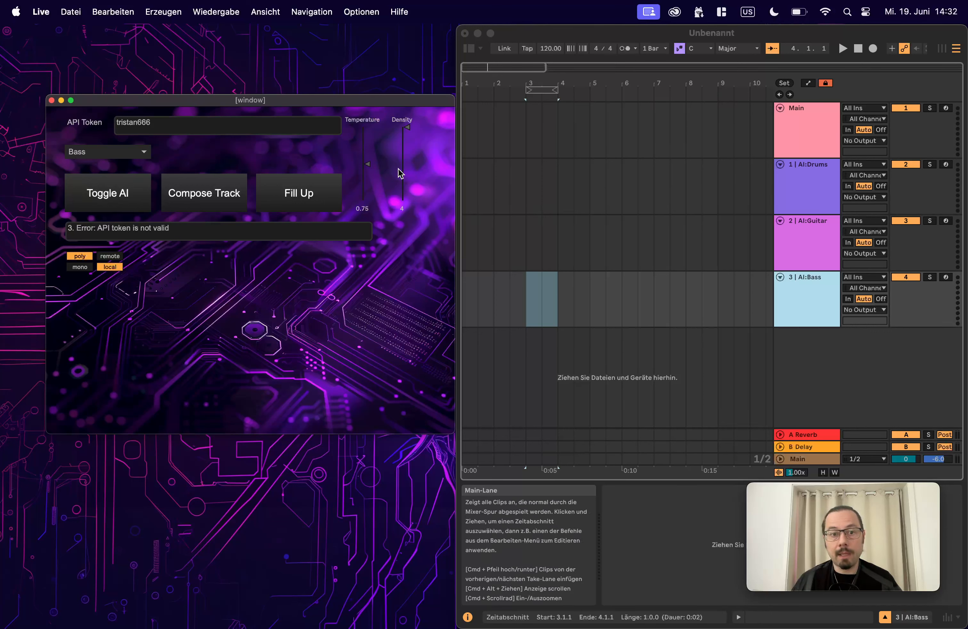
Step: Generate drum, guitar and bass clips in bar 3 and select the bass clip there
click(298, 193)
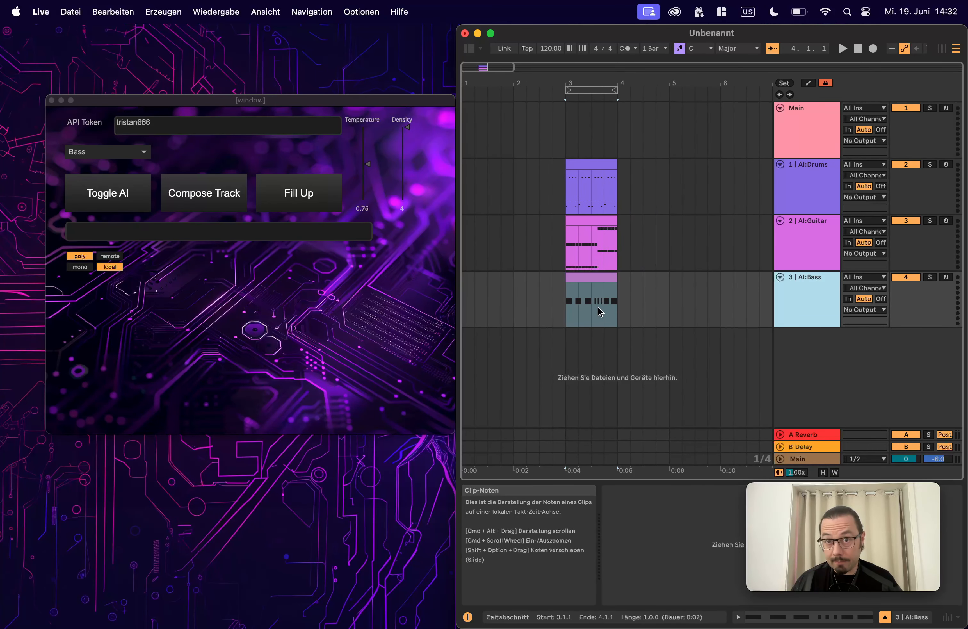
mouse_move(611, 295)
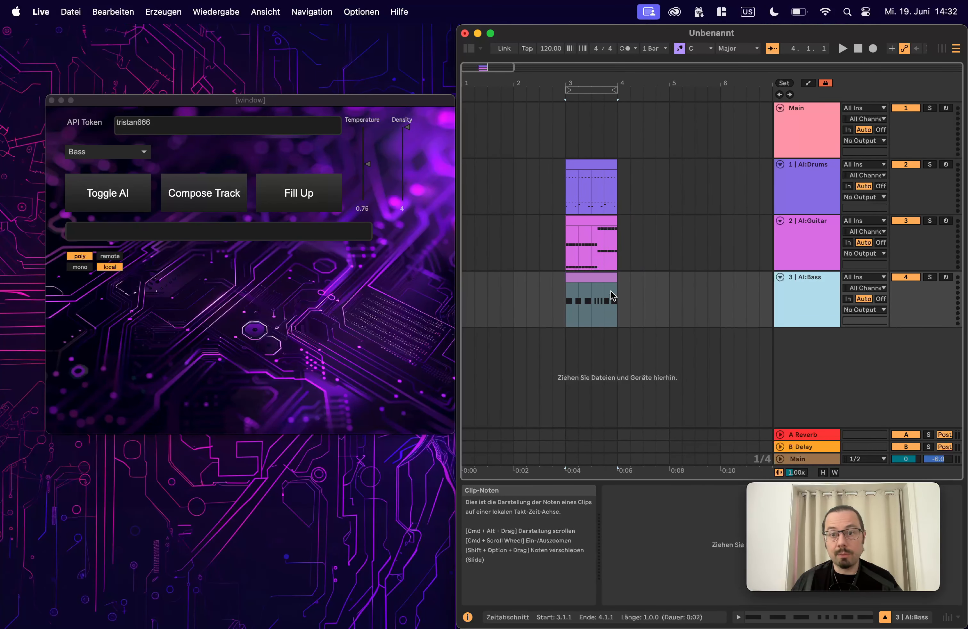
click(591, 301)
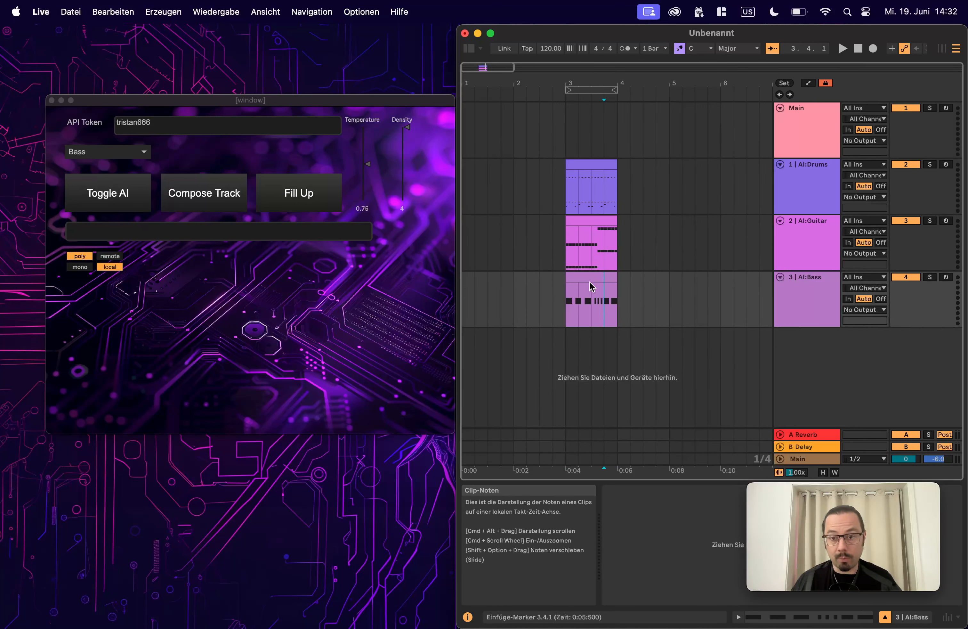
Step: Regenerate the bar 3 bass clip with Fill Up for a fresh bass pattern
click(591, 300)
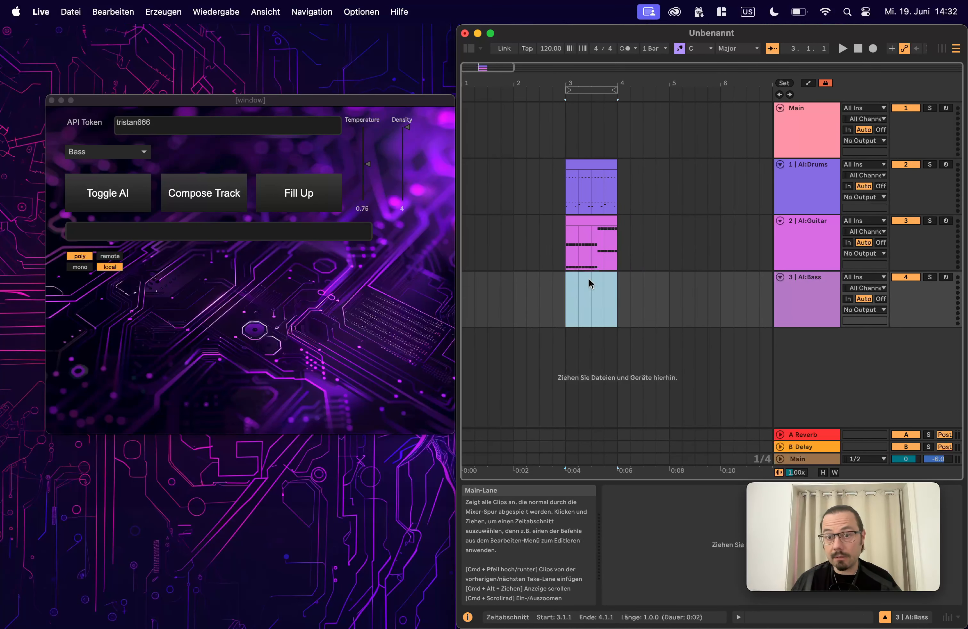
mouse_move(591, 290)
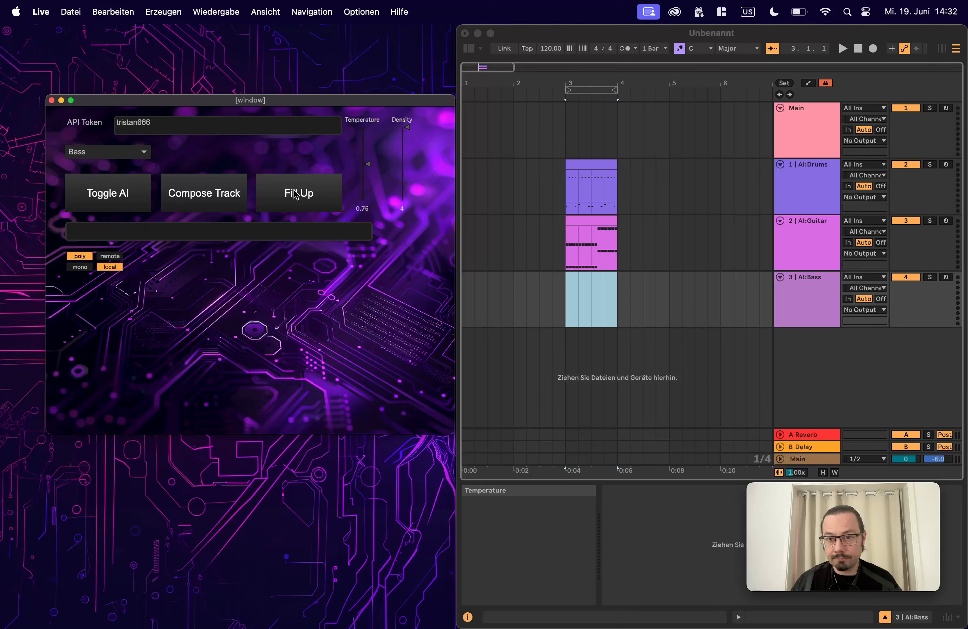
click(298, 193)
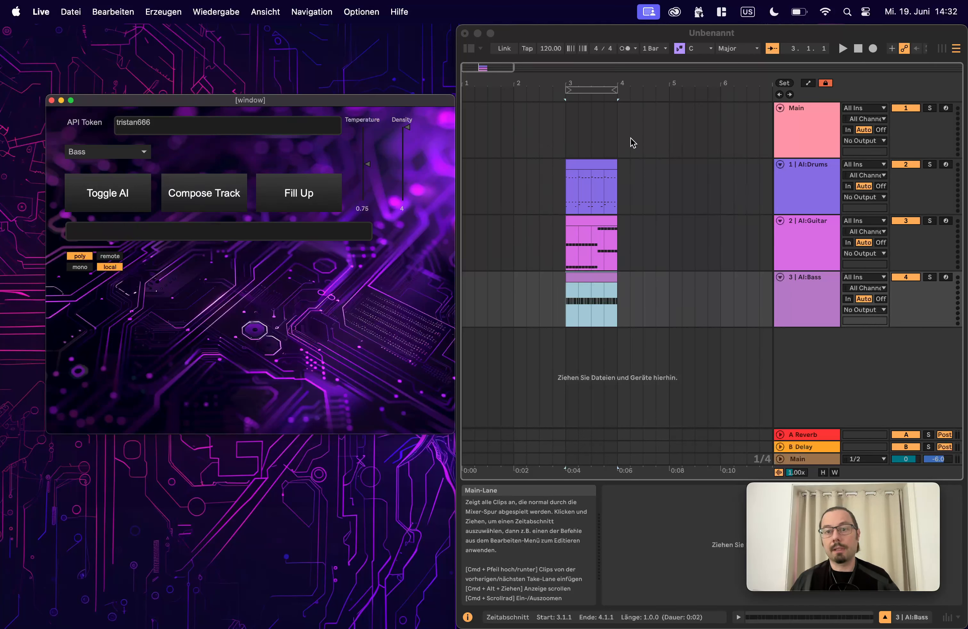
mouse_move(627, 90)
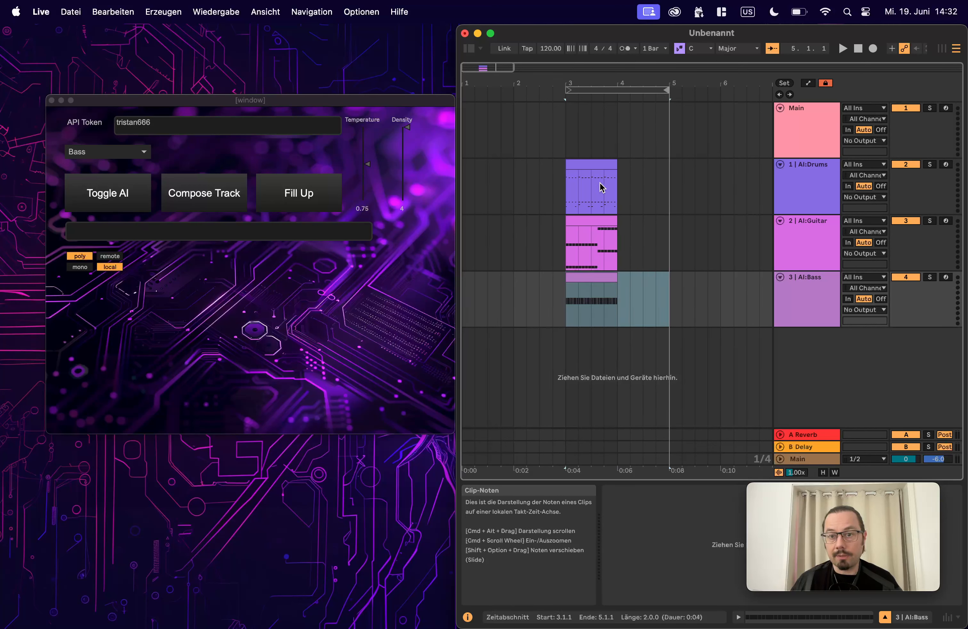
mouse_move(637, 178)
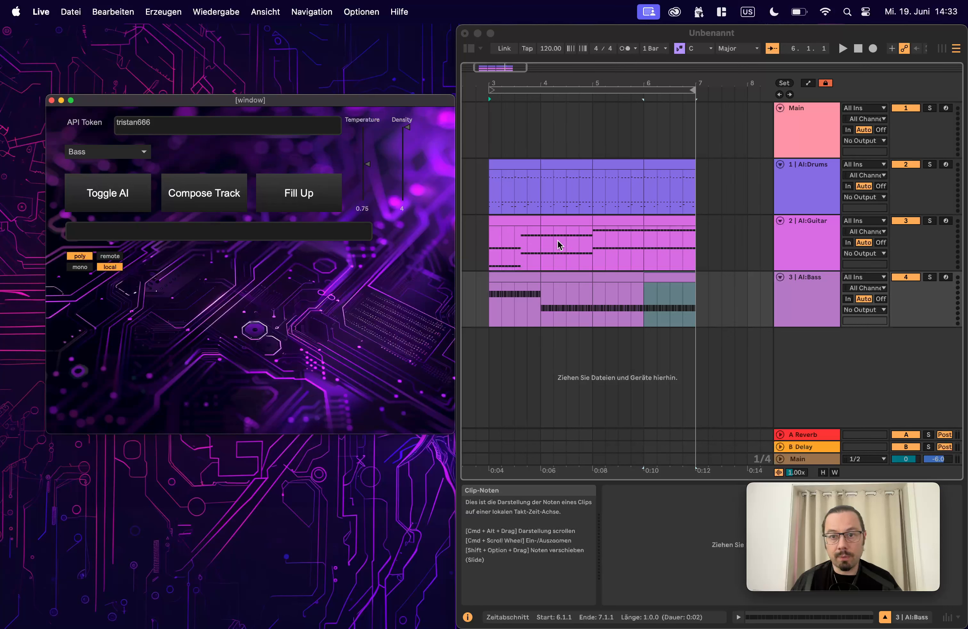
mouse_move(640, 158)
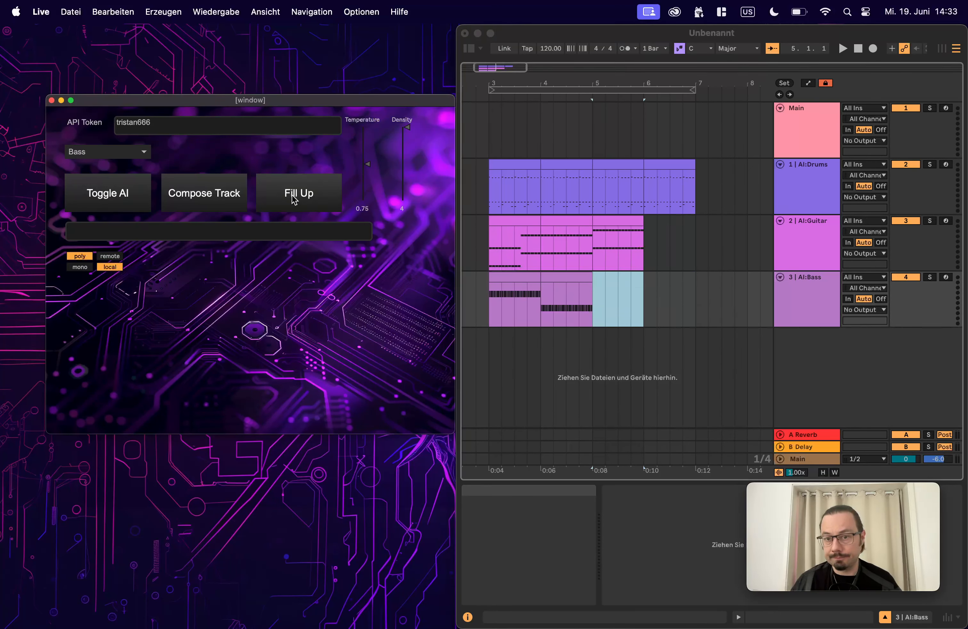
Step: Fill the next empty bar with AI-composed parts, extending clips through bar 6
click(298, 193)
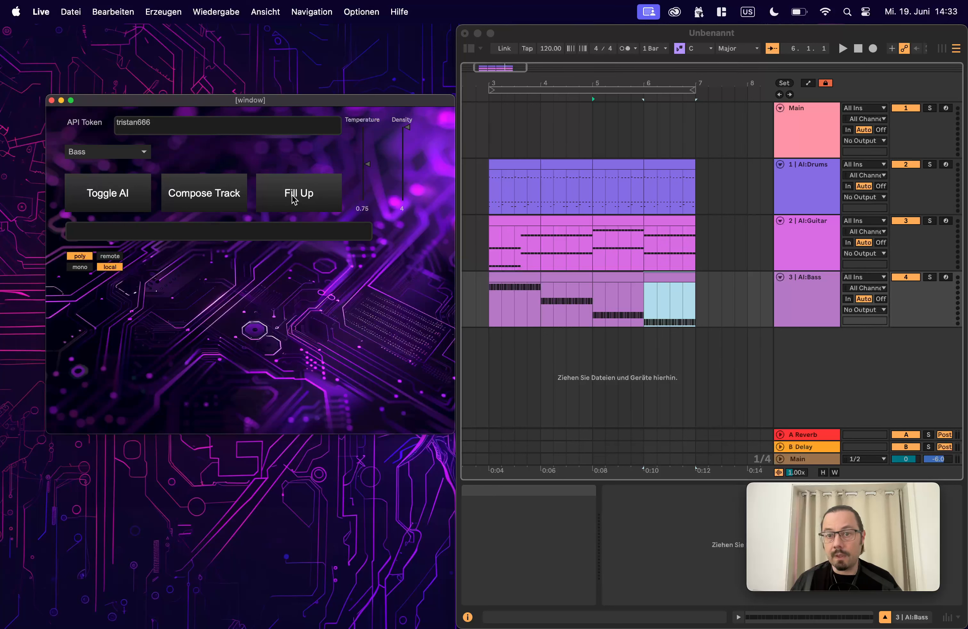
mouse_move(292, 225)
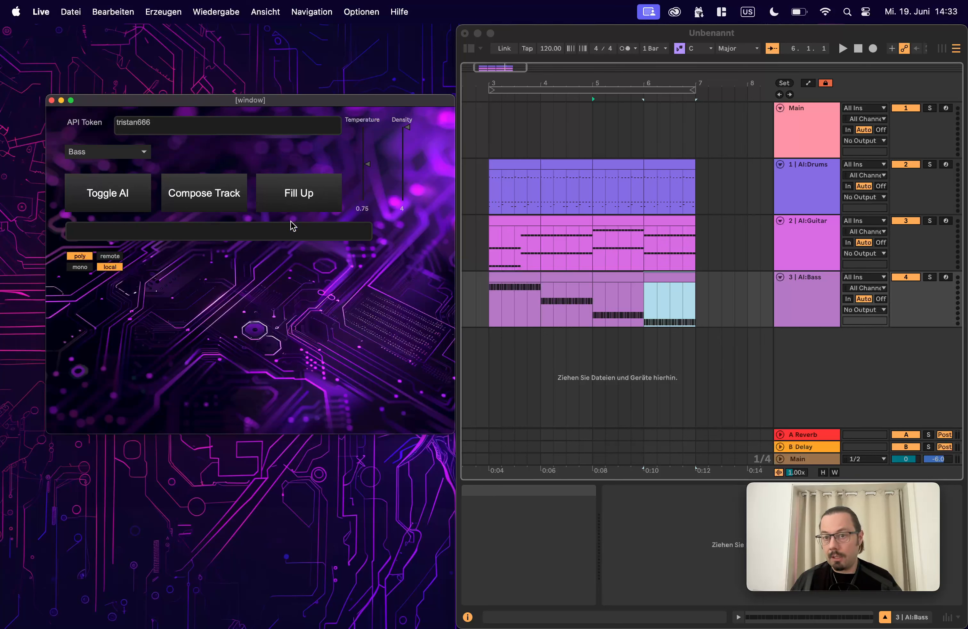
mouse_move(374, 52)
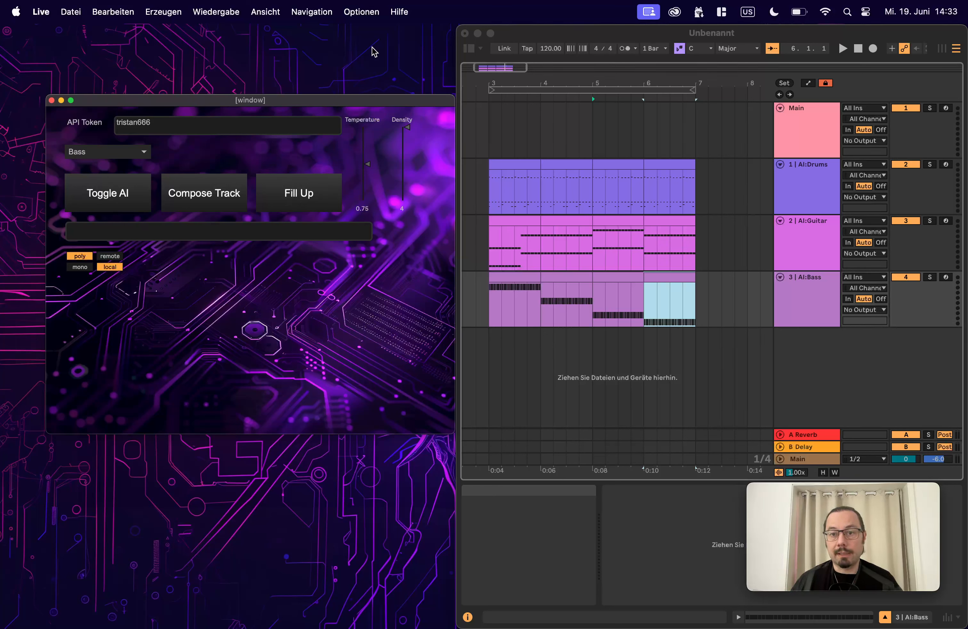
mouse_move(697, 90)
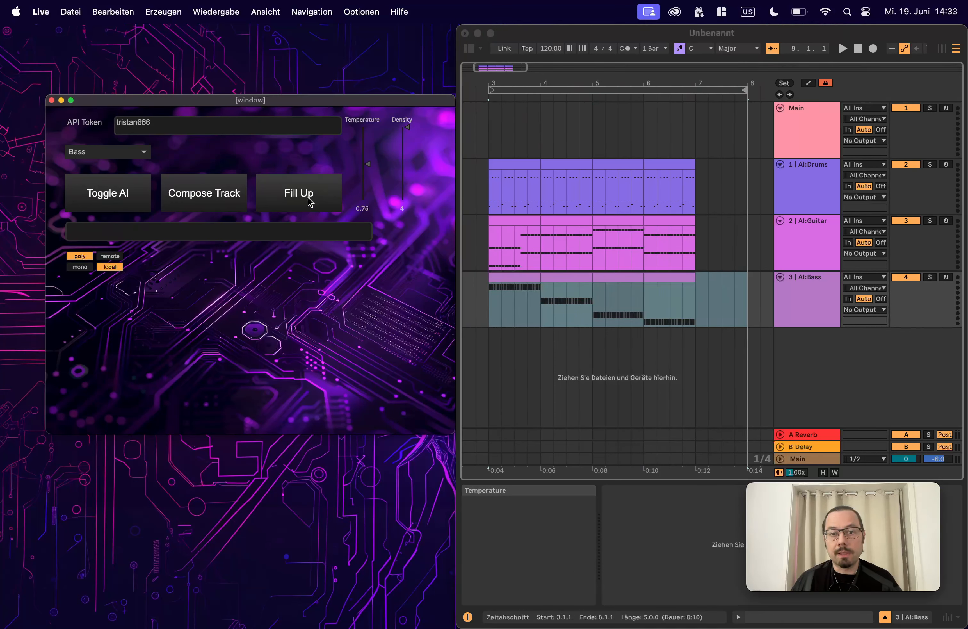
Step: Fill the empty bar with AI-composed drum, guitar and bass clips, then regenerate guitar bar 6
click(298, 193)
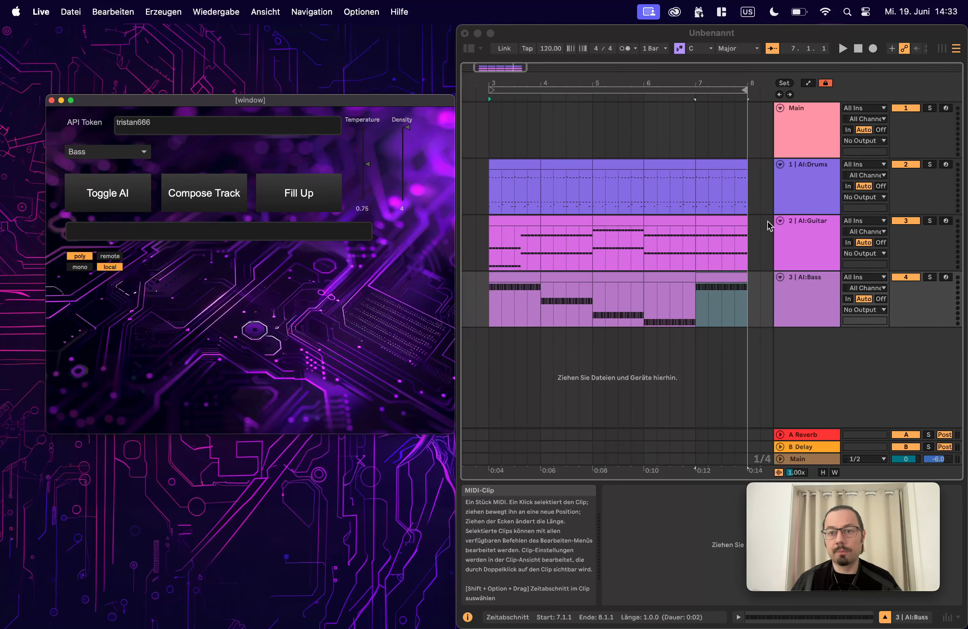
mouse_move(544, 177)
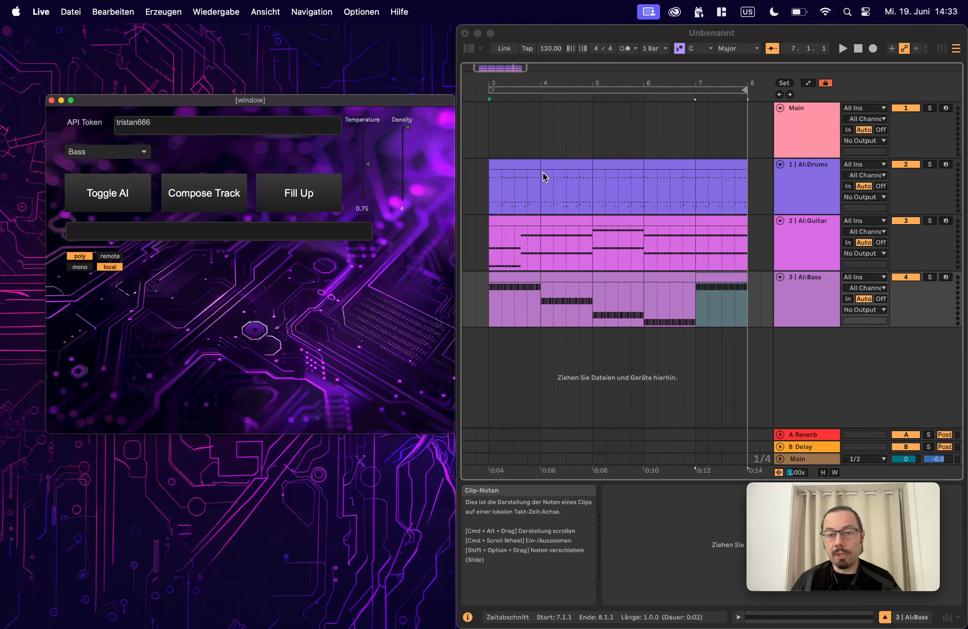
mouse_move(490, 87)
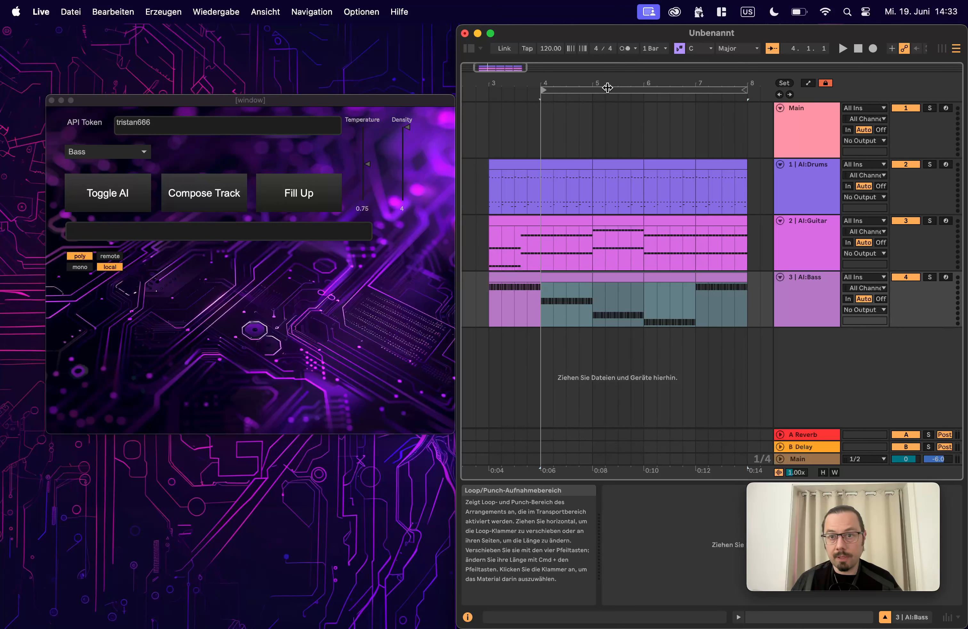
click(675, 231)
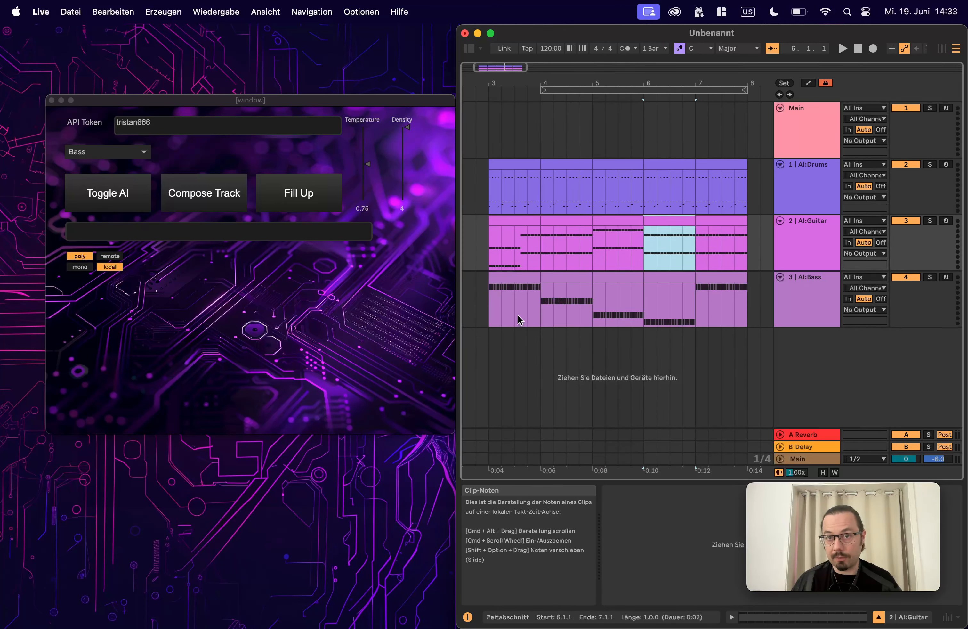
mouse_move(522, 307)
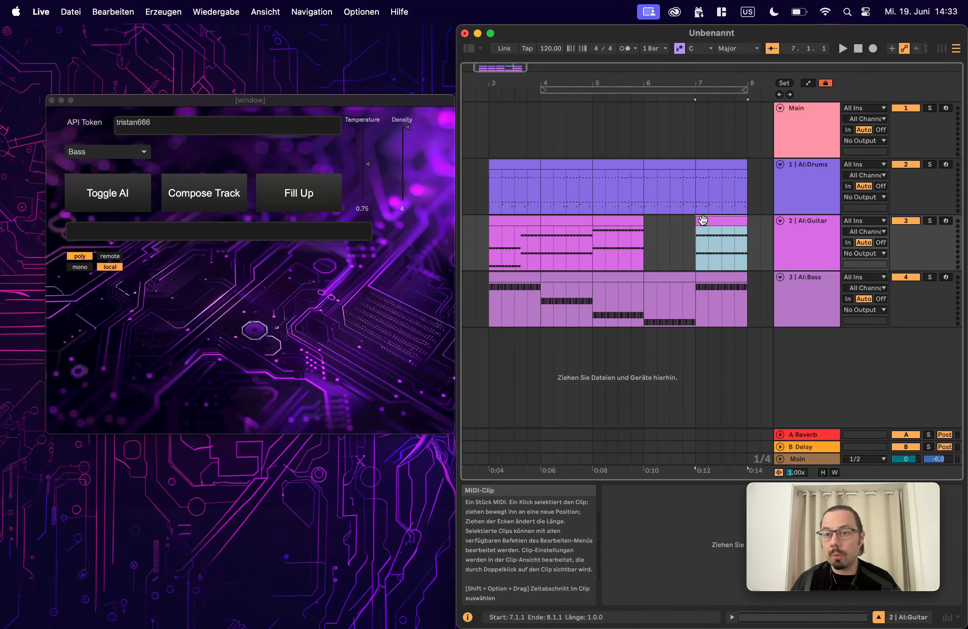
click(298, 192)
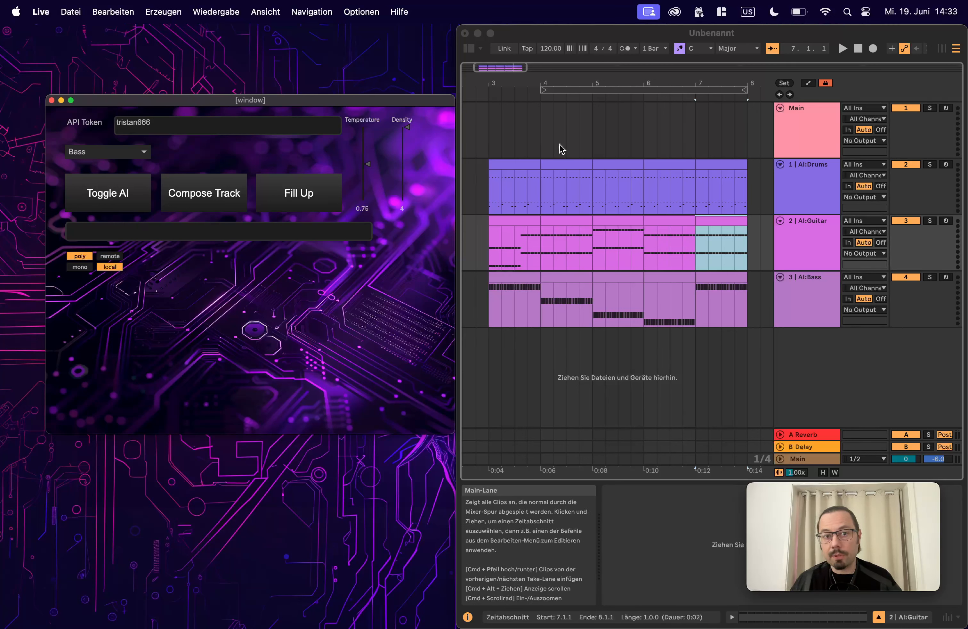
mouse_move(588, 183)
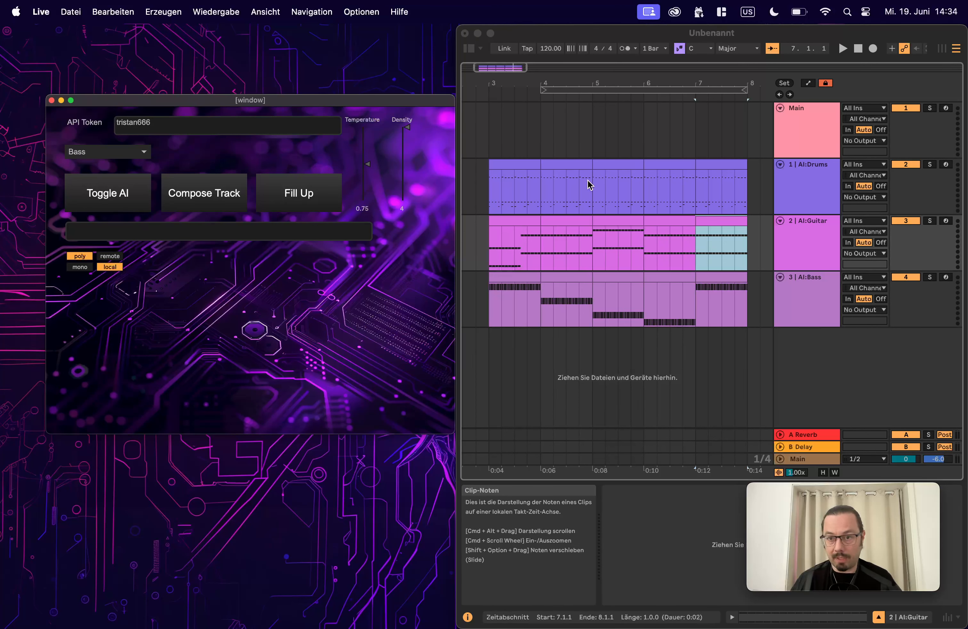
mouse_move(623, 272)
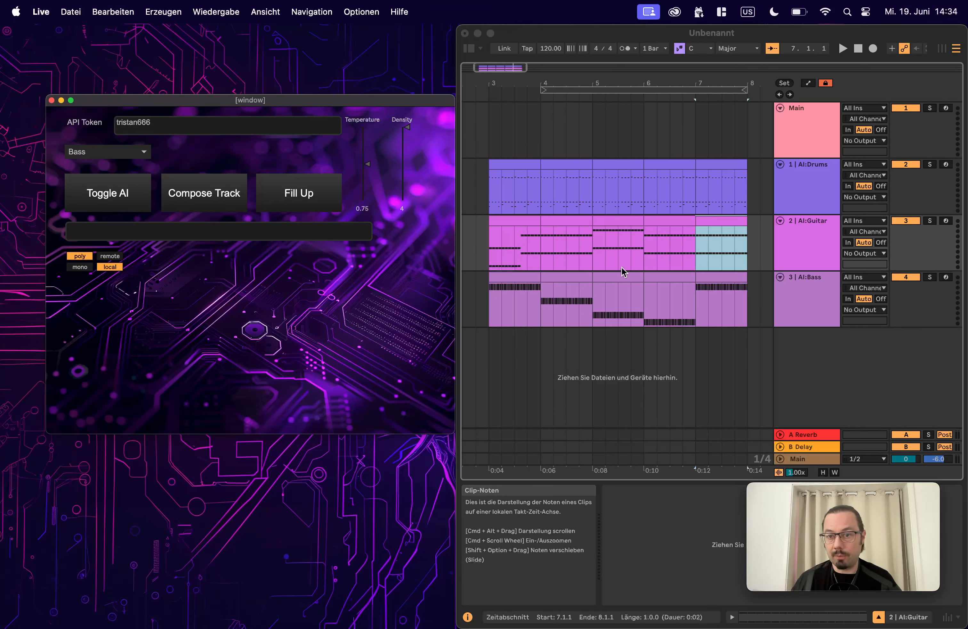
mouse_move(553, 286)
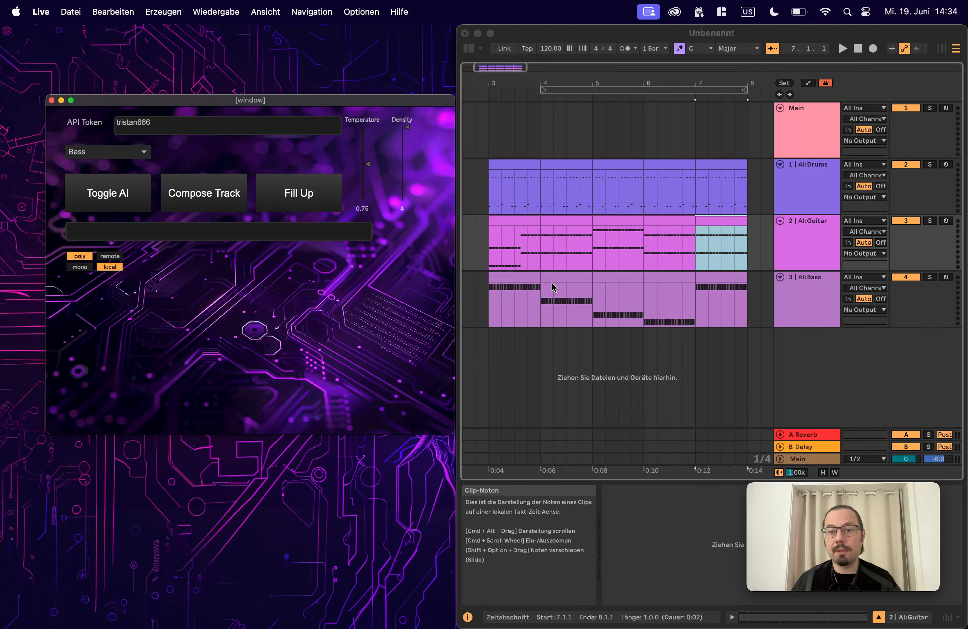
mouse_move(589, 289)
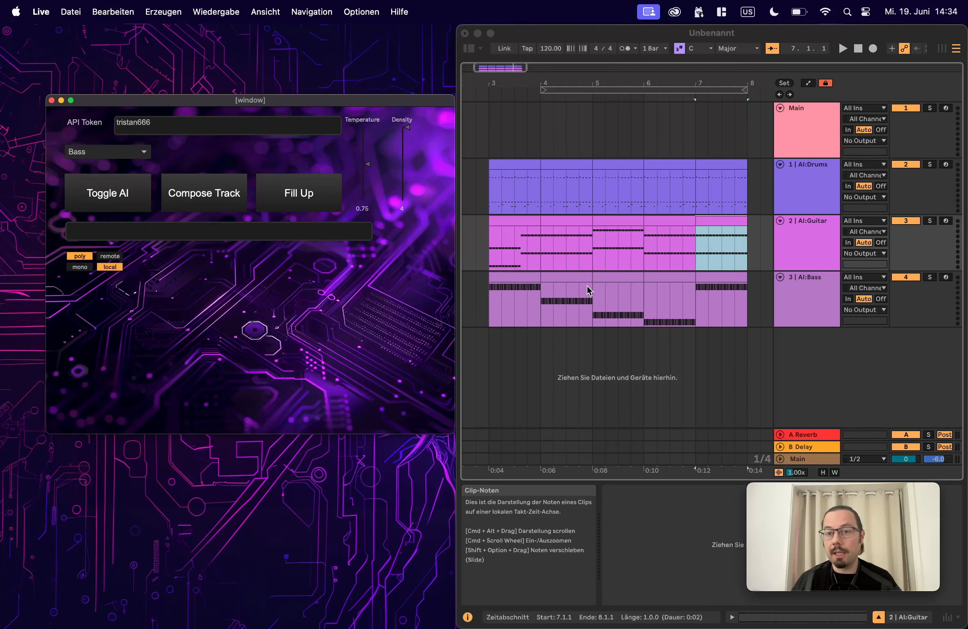
mouse_move(599, 290)
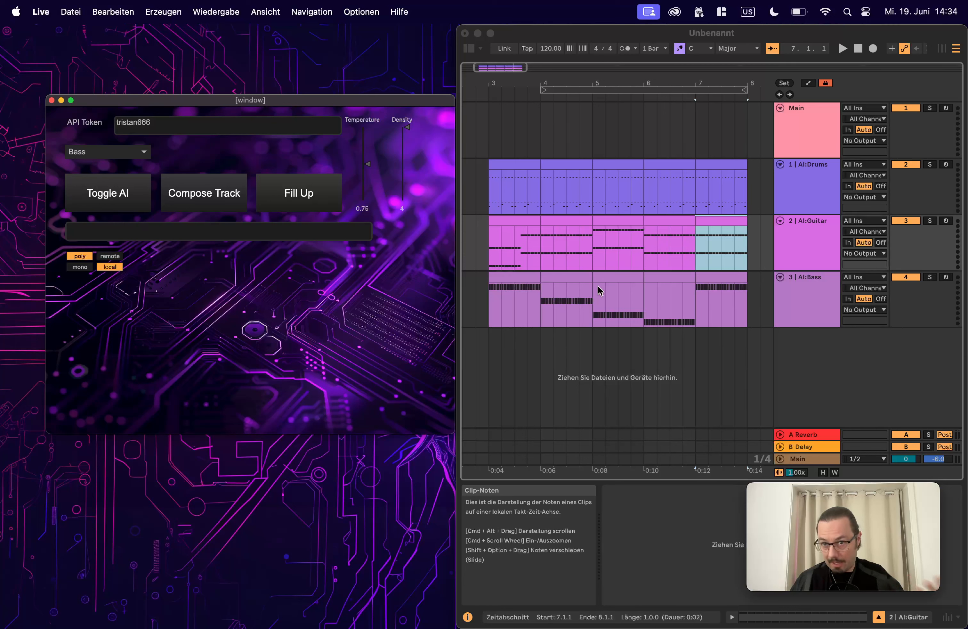
mouse_move(645, 191)
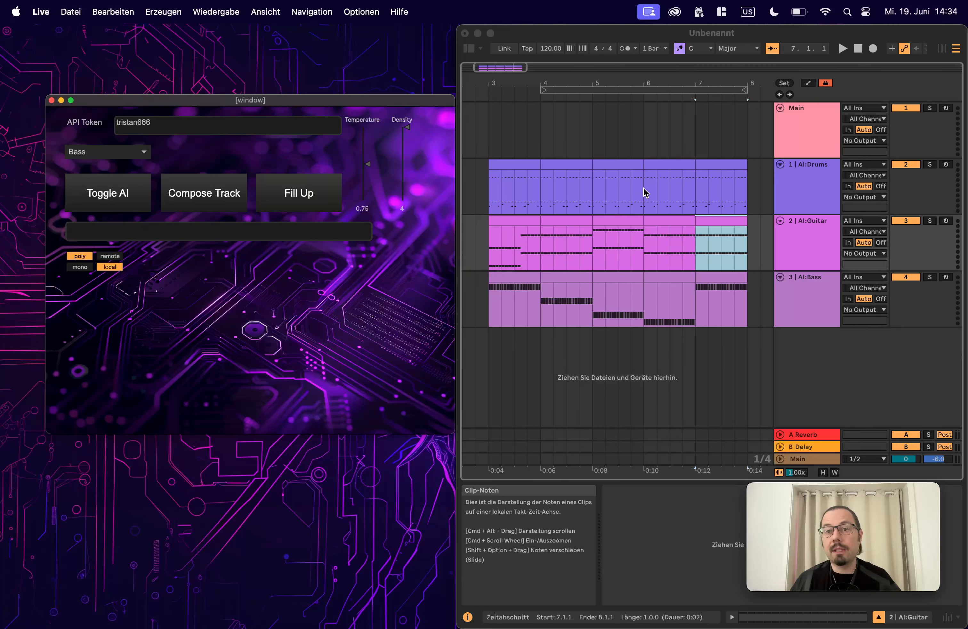
mouse_move(564, 247)
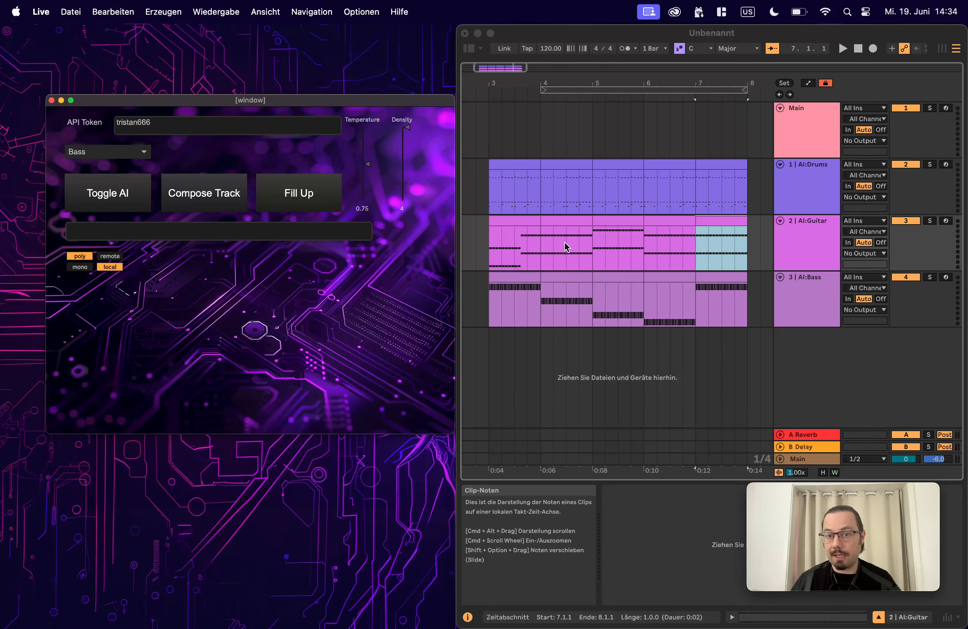
mouse_move(568, 244)
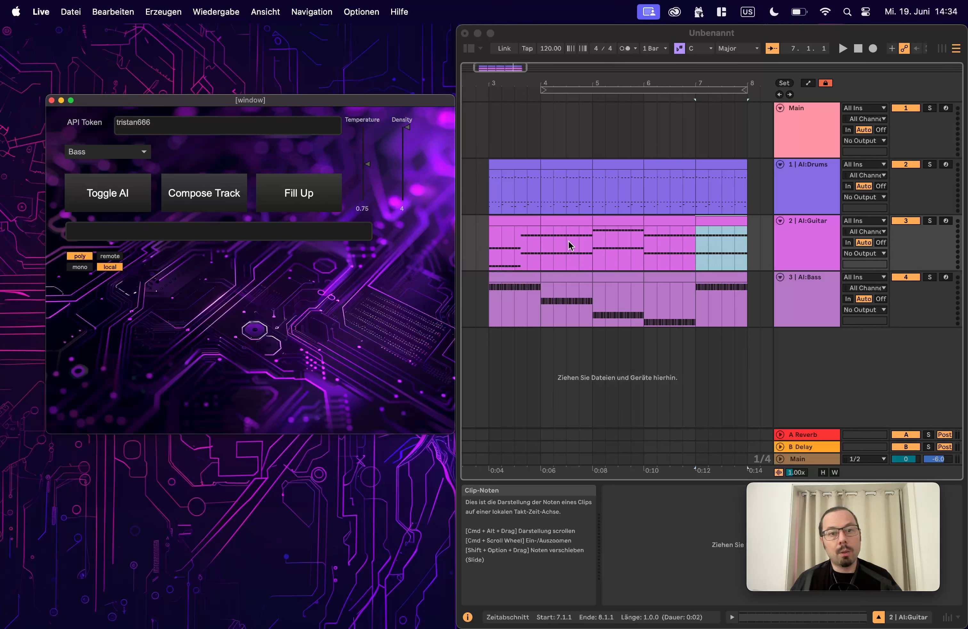
mouse_move(575, 251)
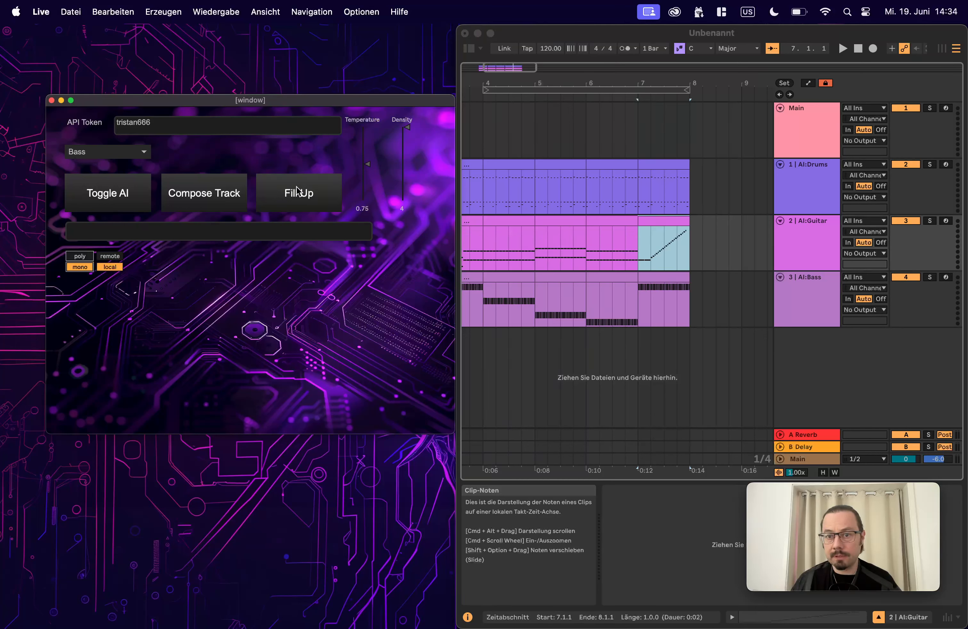
mouse_move(683, 236)
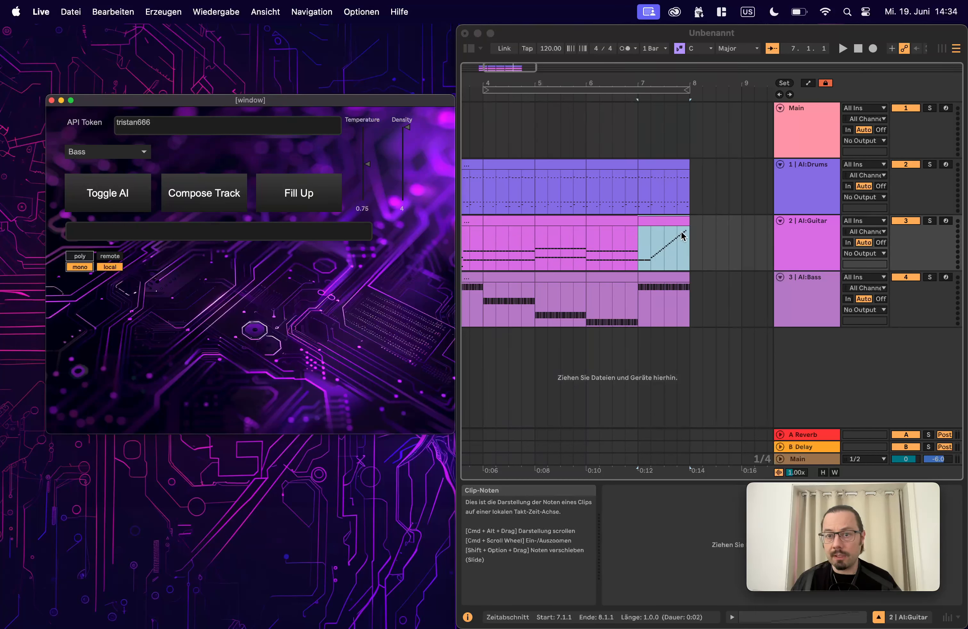
mouse_move(684, 239)
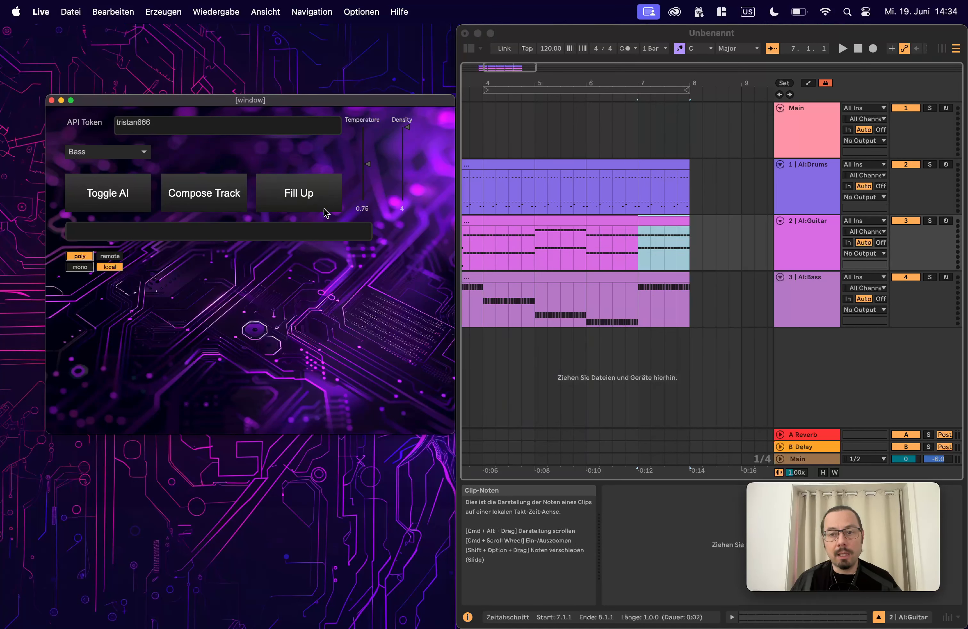
mouse_move(402, 123)
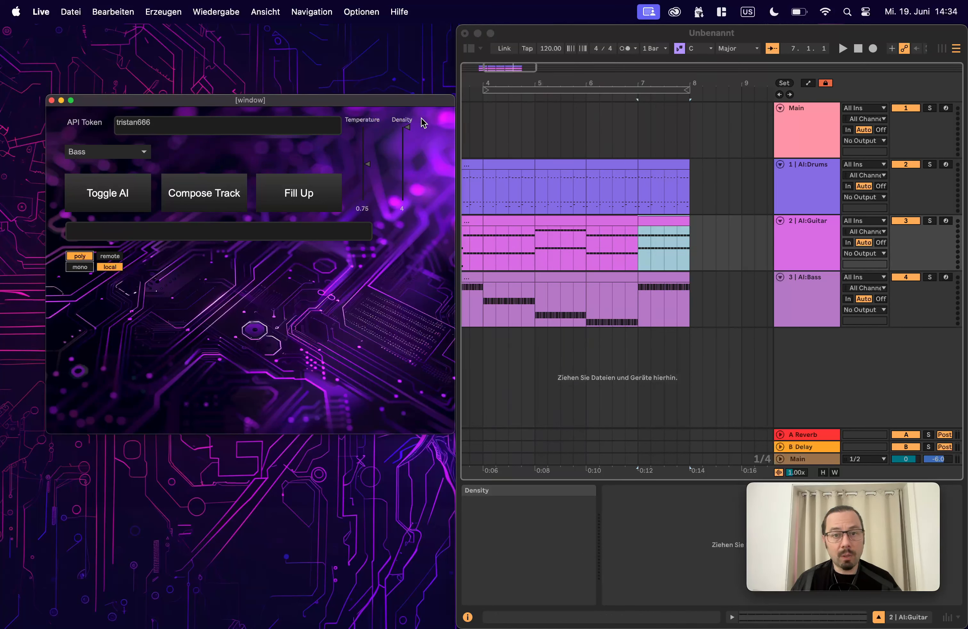
mouse_move(404, 204)
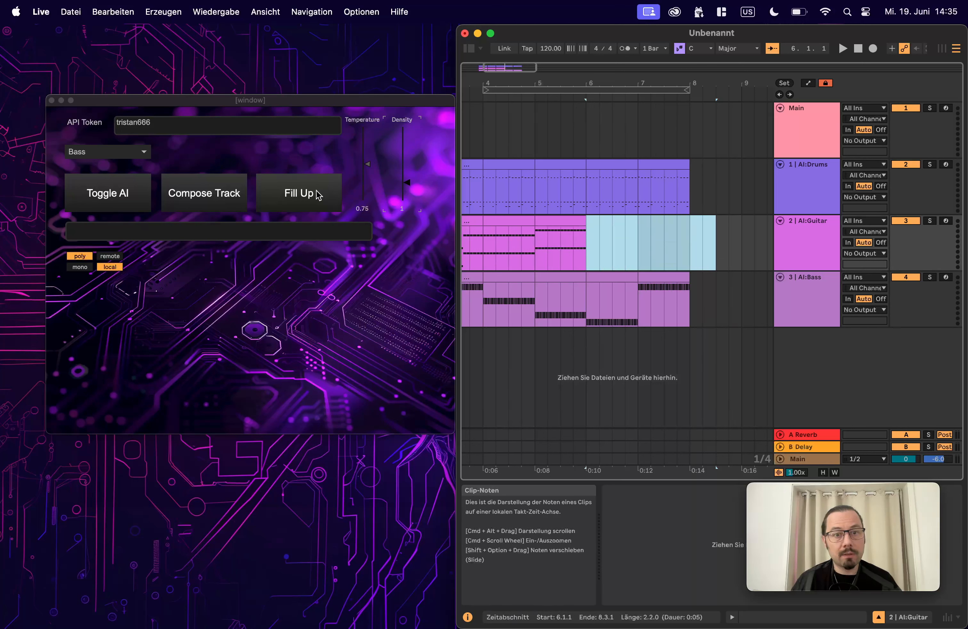
Step: Recompose guitar bar 6 at density 1 for sparser, longer sustained notes
click(298, 193)
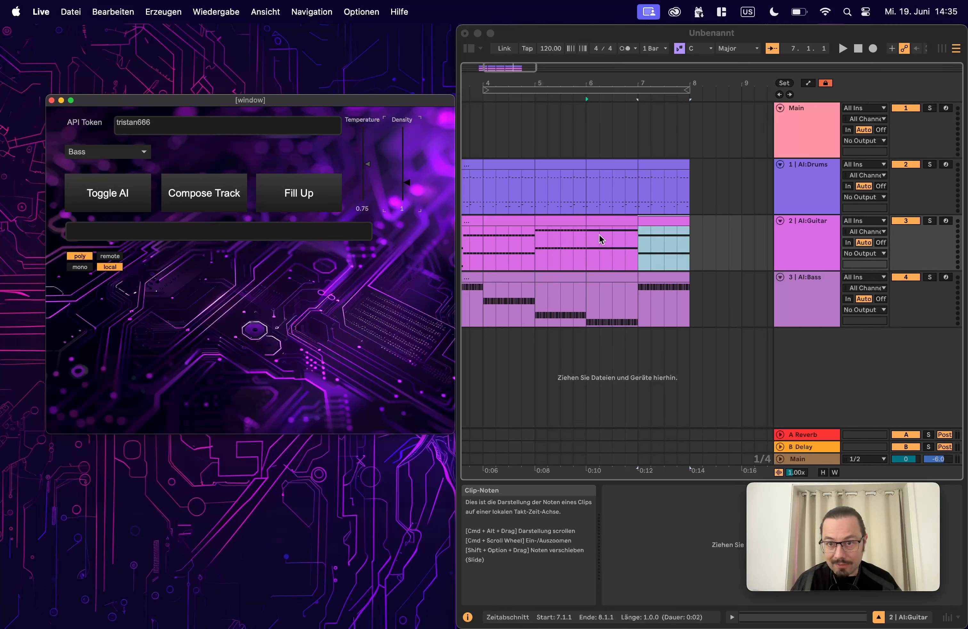
mouse_move(606, 242)
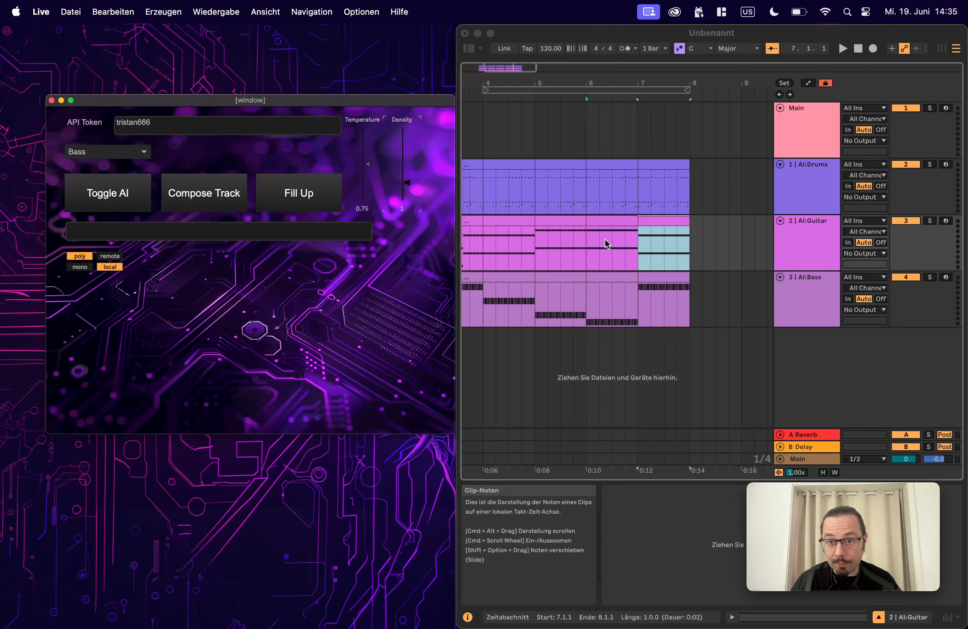
mouse_move(692, 234)
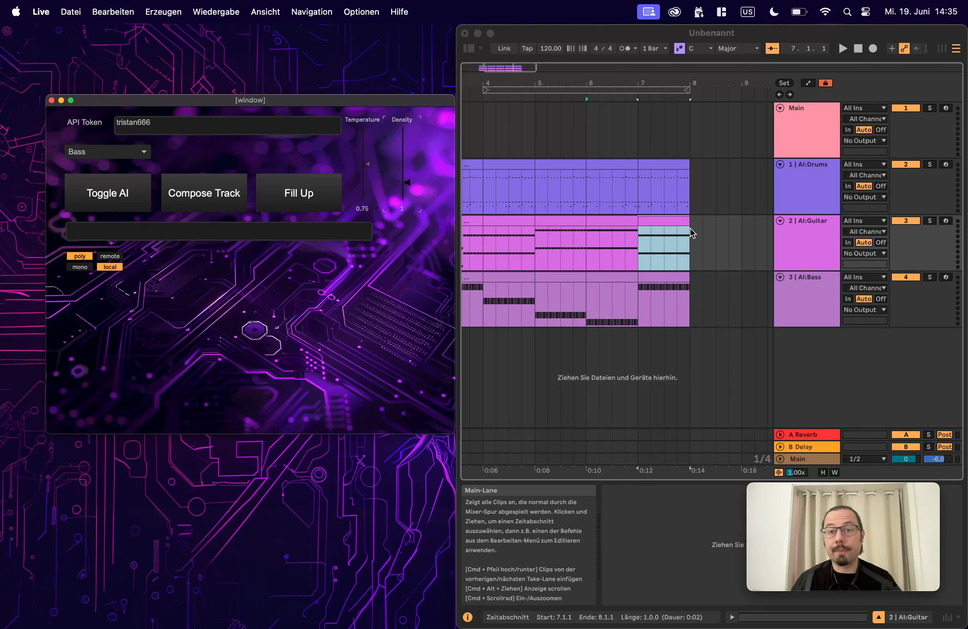